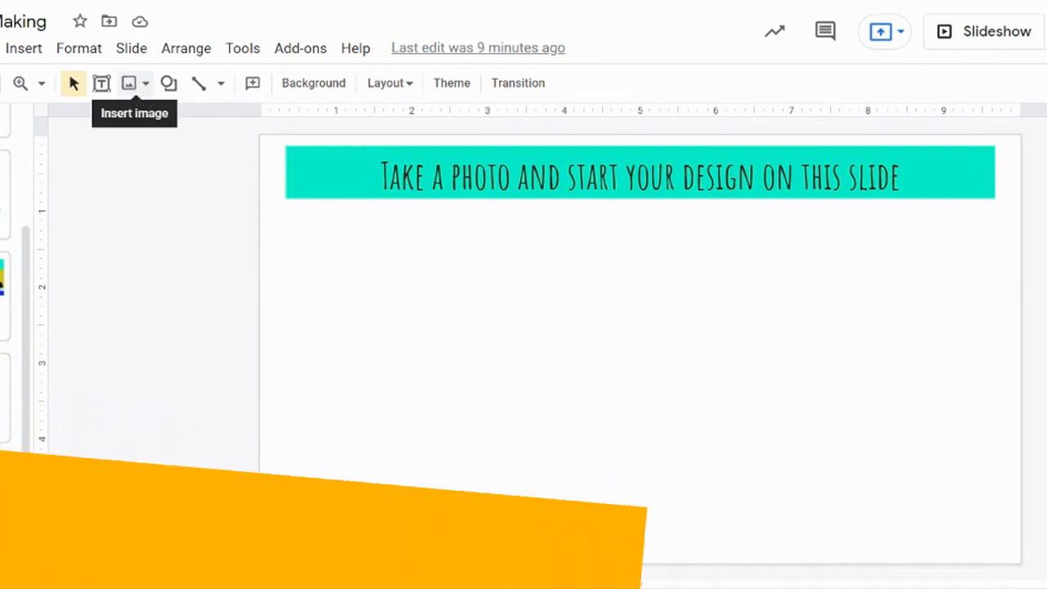
Step: Show the Insert > Image submenu with Upload, Search the web, Drive, Photos, By URL and Camera
{"action": "left_click", "coordinate": [128, 82]}
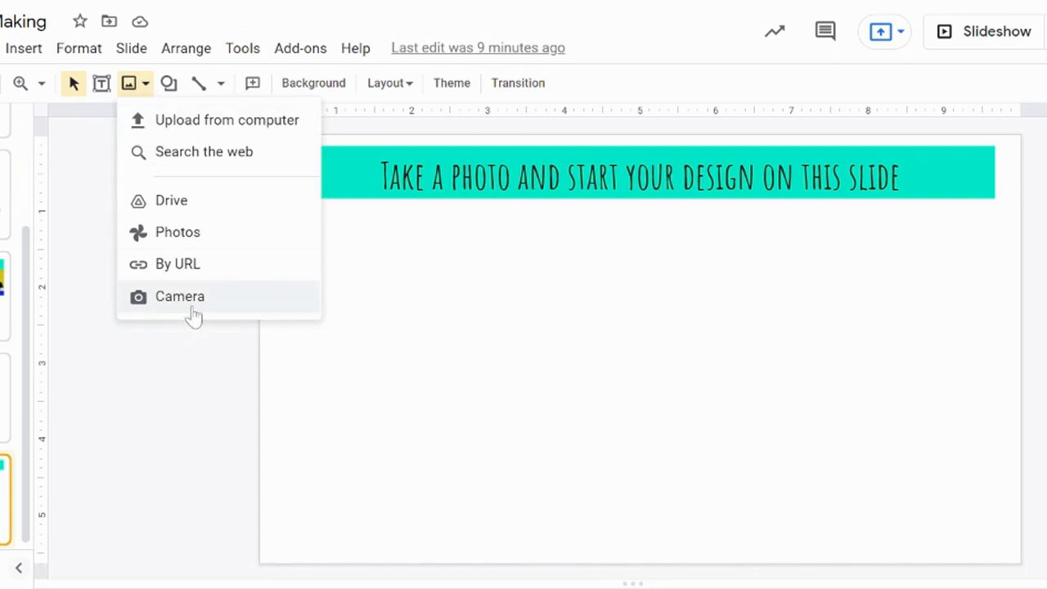
{"action": "mouse_move", "coordinate": [23, 47]}
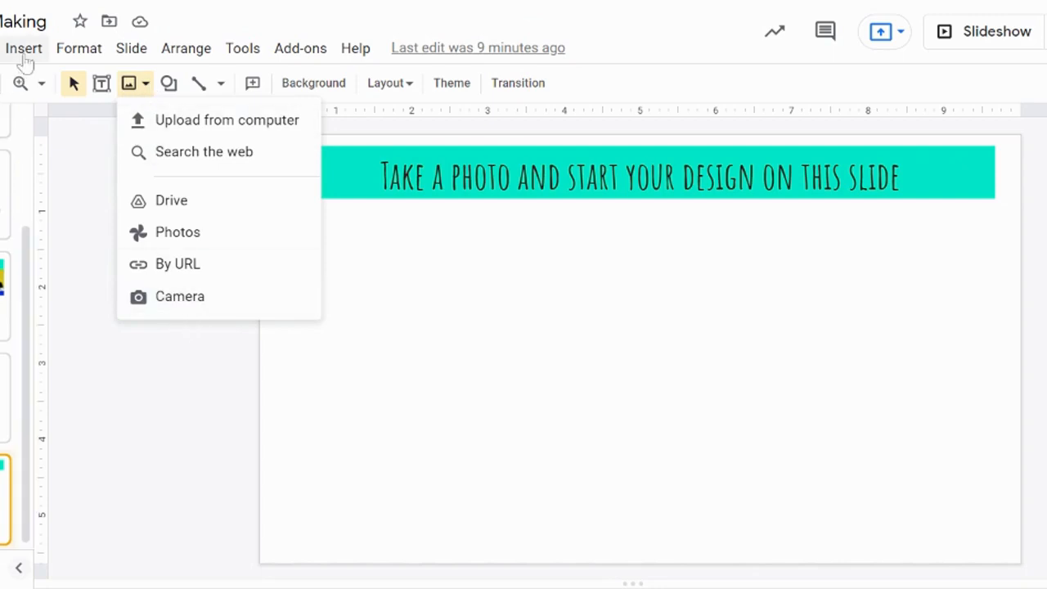
{"action": "left_click", "coordinate": [23, 47]}
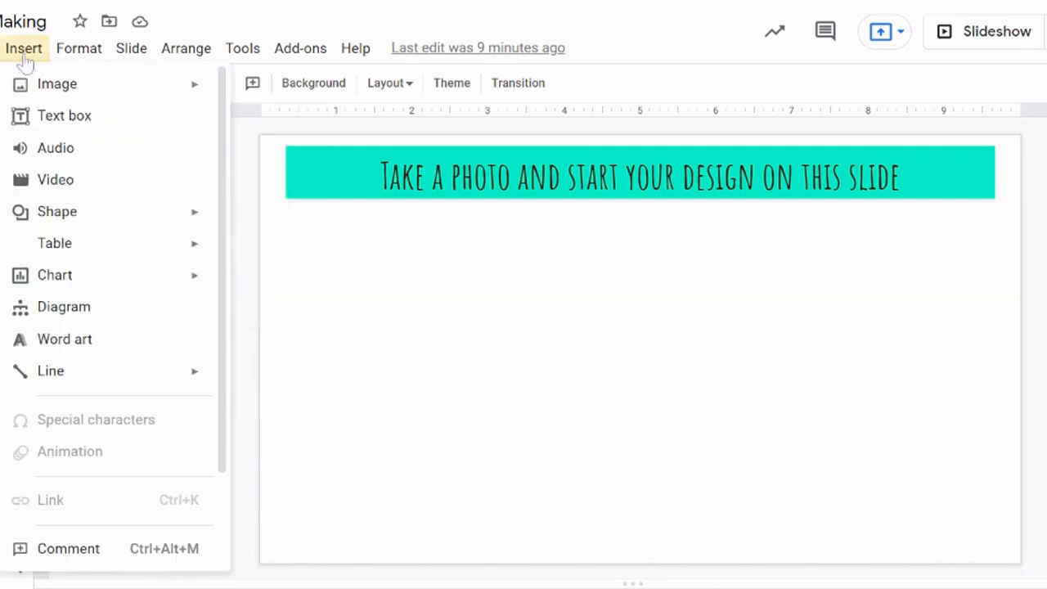
{"action": "mouse_move", "coordinate": [26, 63]}
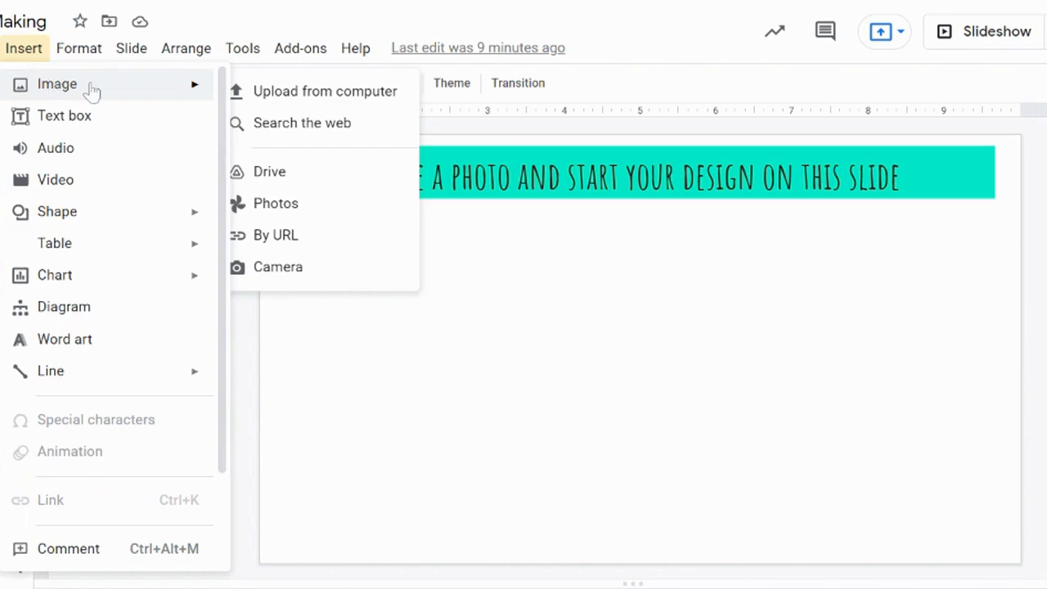
{"action": "mouse_move", "coordinate": [101, 92]}
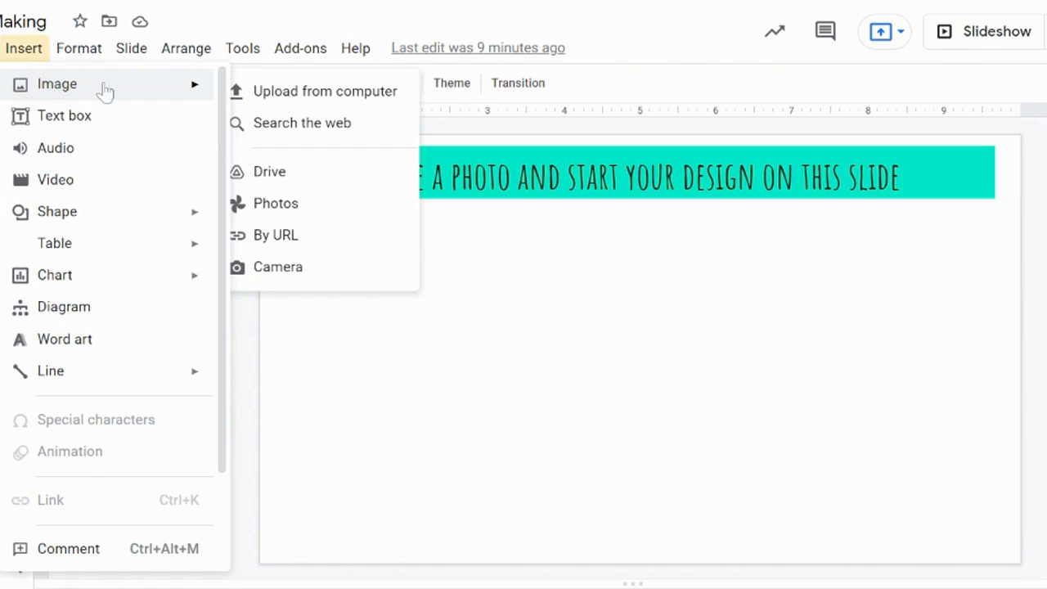
{"action": "mouse_move", "coordinate": [324, 92]}
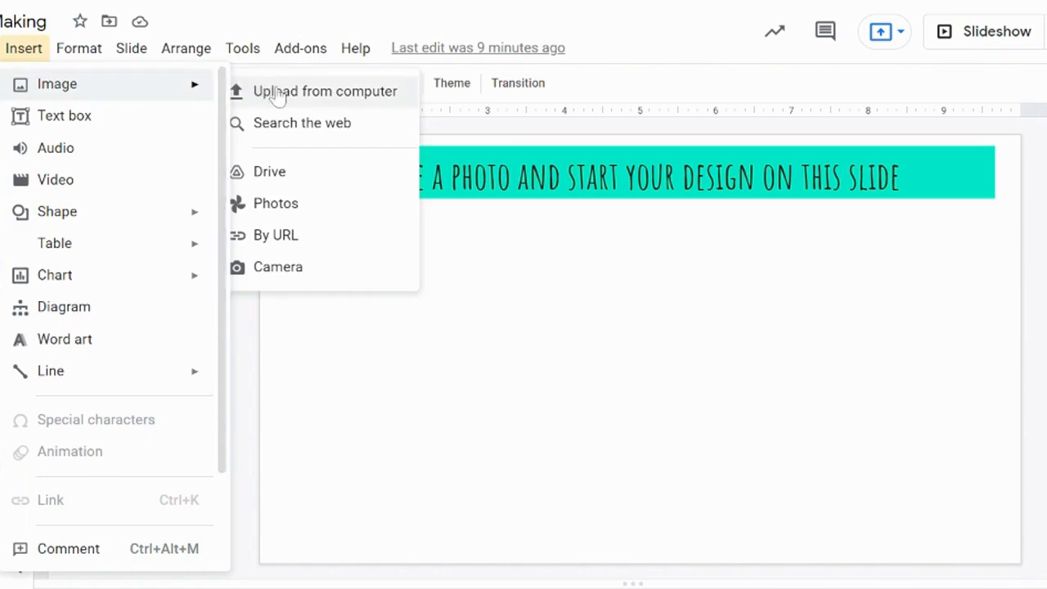
{"action": "mouse_move", "coordinate": [286, 266]}
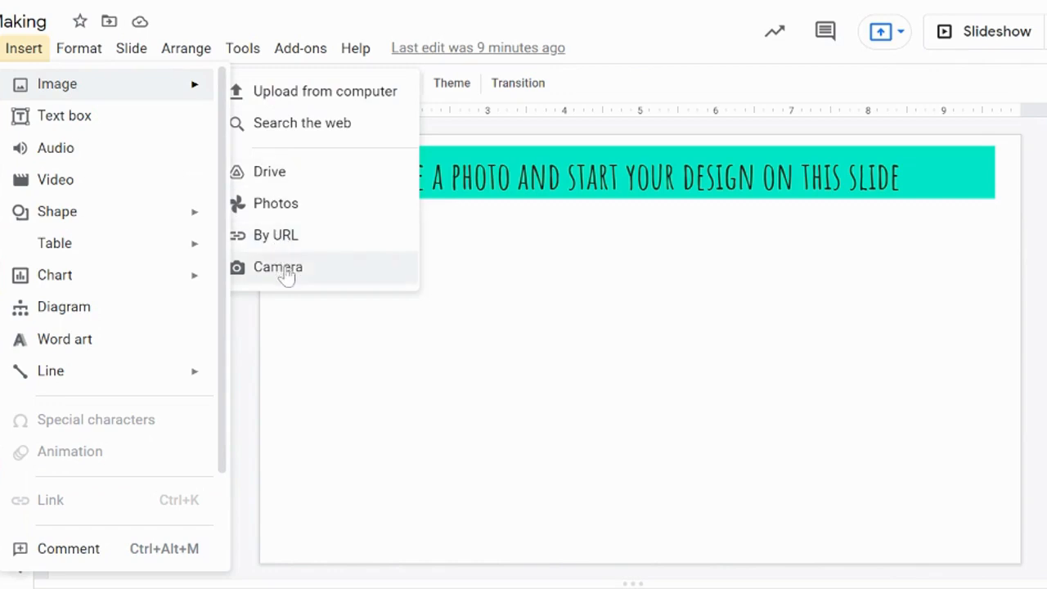
{"action": "mouse_move", "coordinate": [311, 285]}
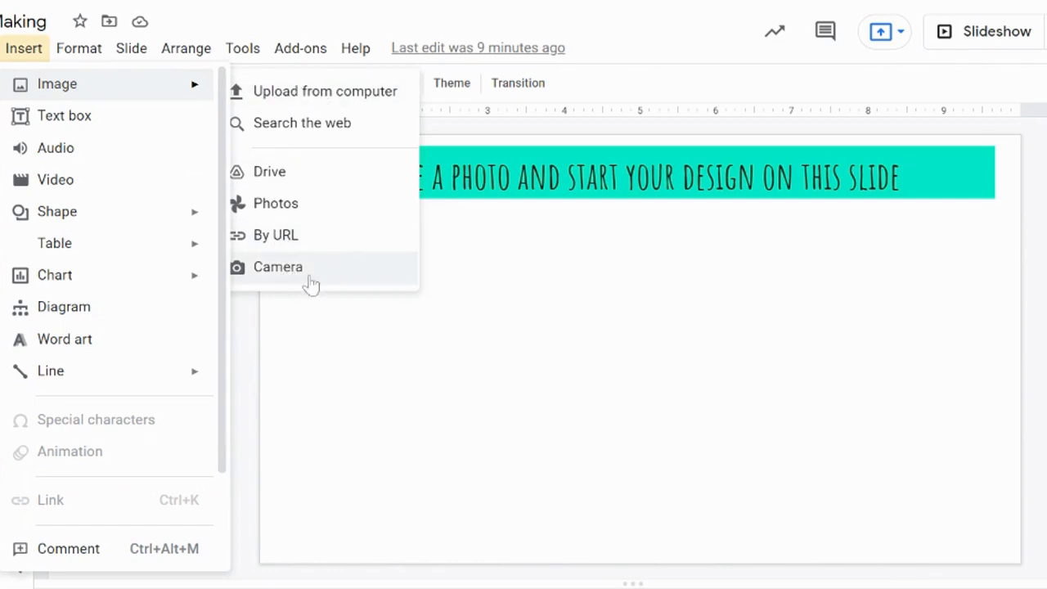
{"action": "mouse_move", "coordinate": [292, 278]}
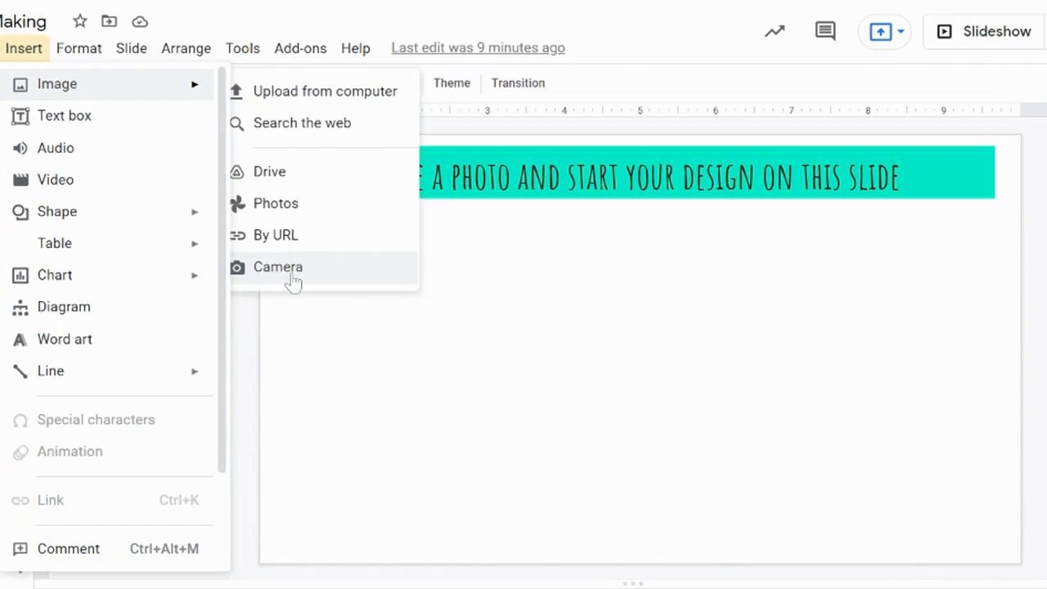
Step: Capture two webcam photos, keep the first shot and insert it onto the slide
{"action": "left_click", "coordinate": [278, 267]}
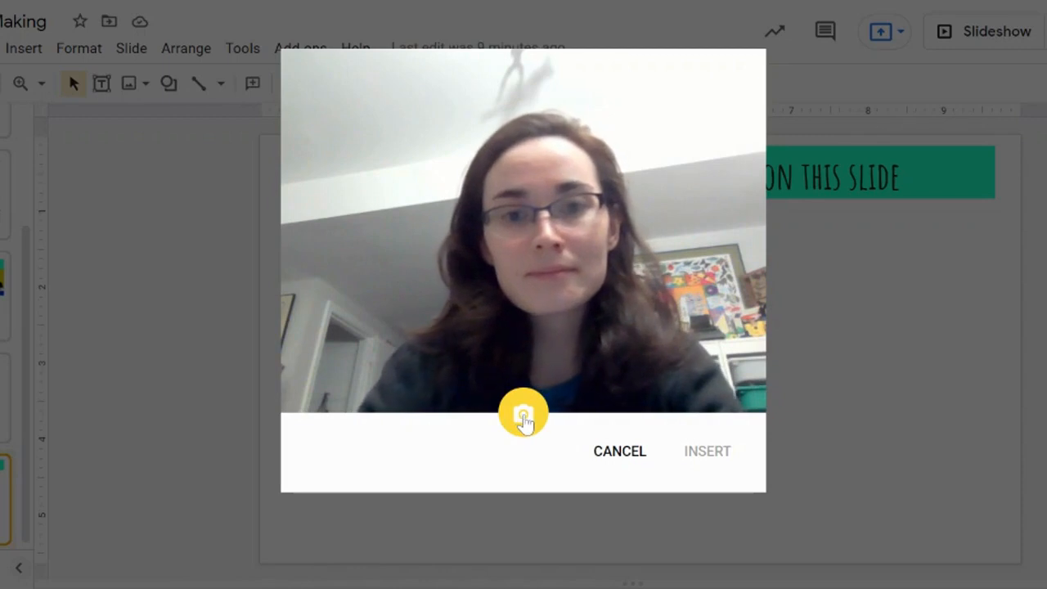
{"action": "left_click", "coordinate": [523, 412]}
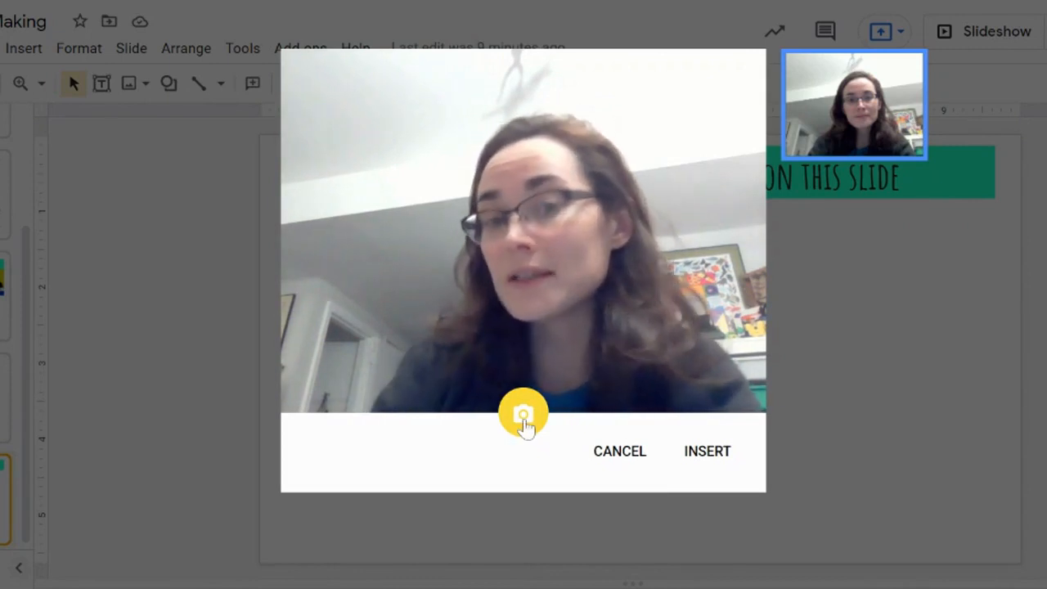
{"action": "left_click", "coordinate": [523, 412]}
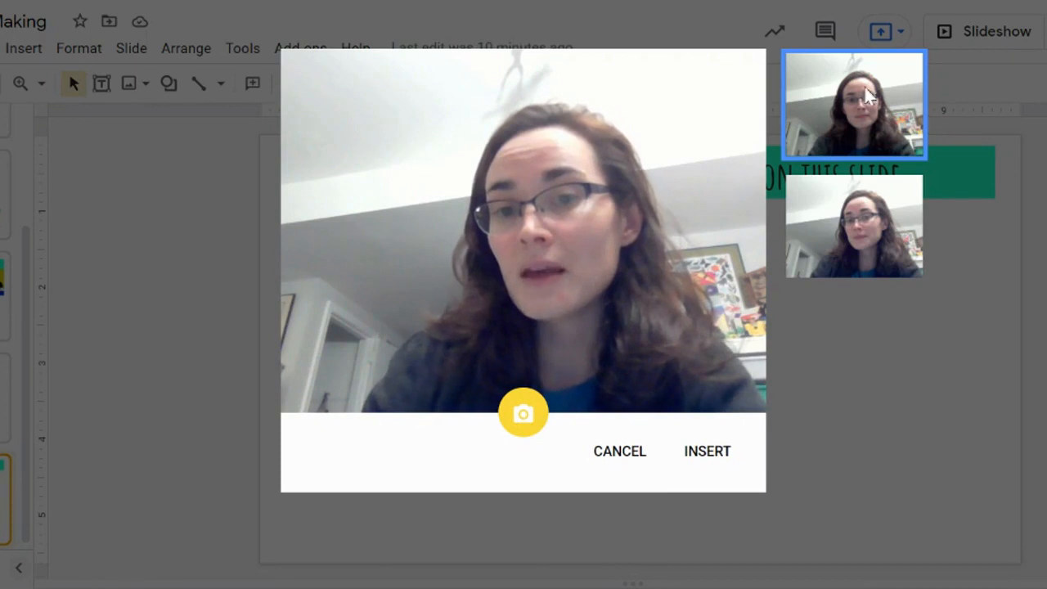
{"action": "mouse_move", "coordinate": [896, 62]}
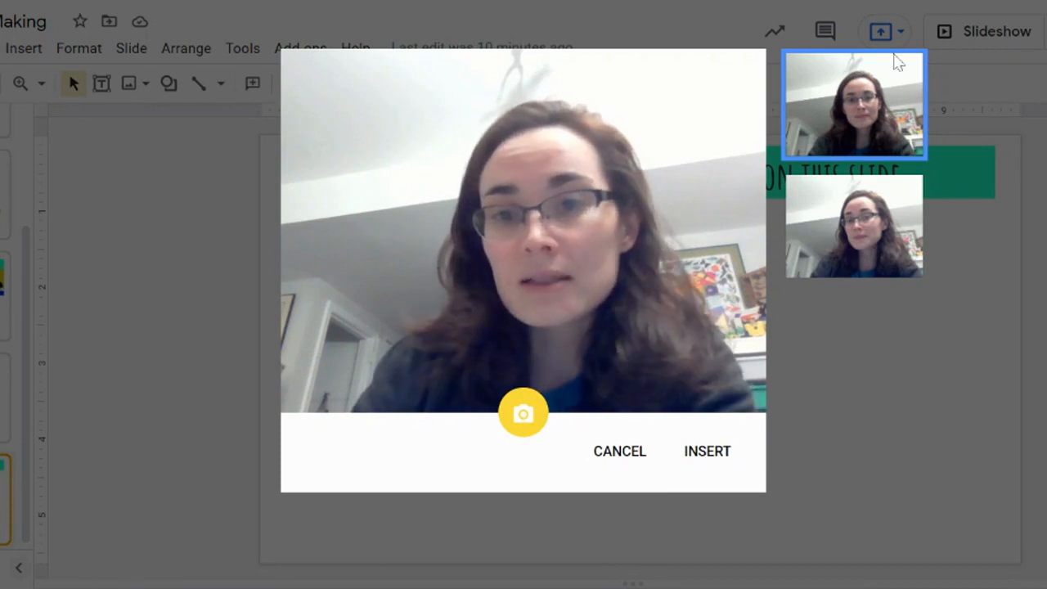
{"action": "mouse_move", "coordinate": [842, 144]}
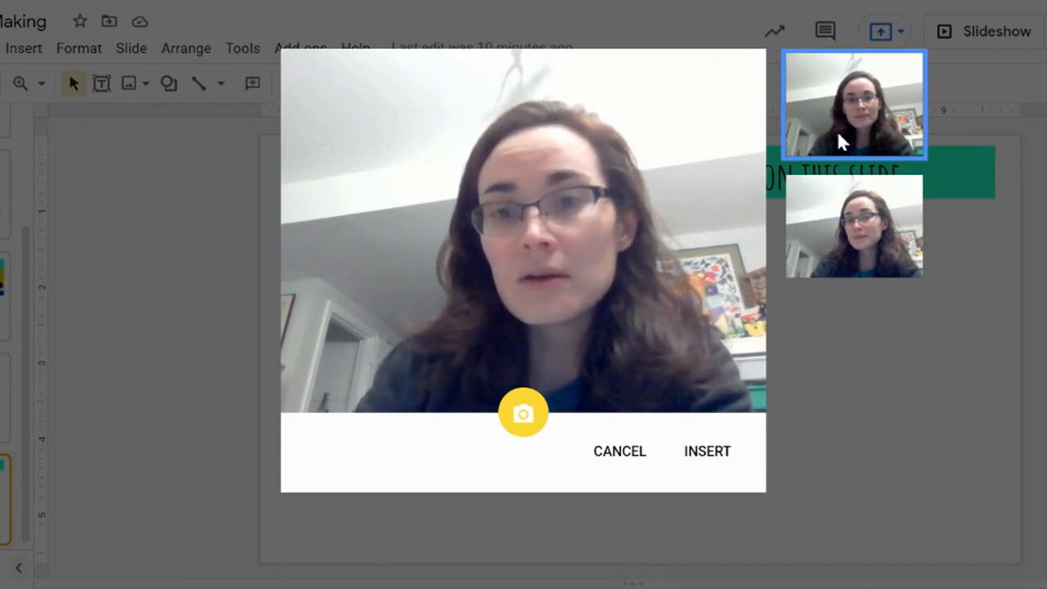
{"action": "left_click", "coordinate": [853, 226]}
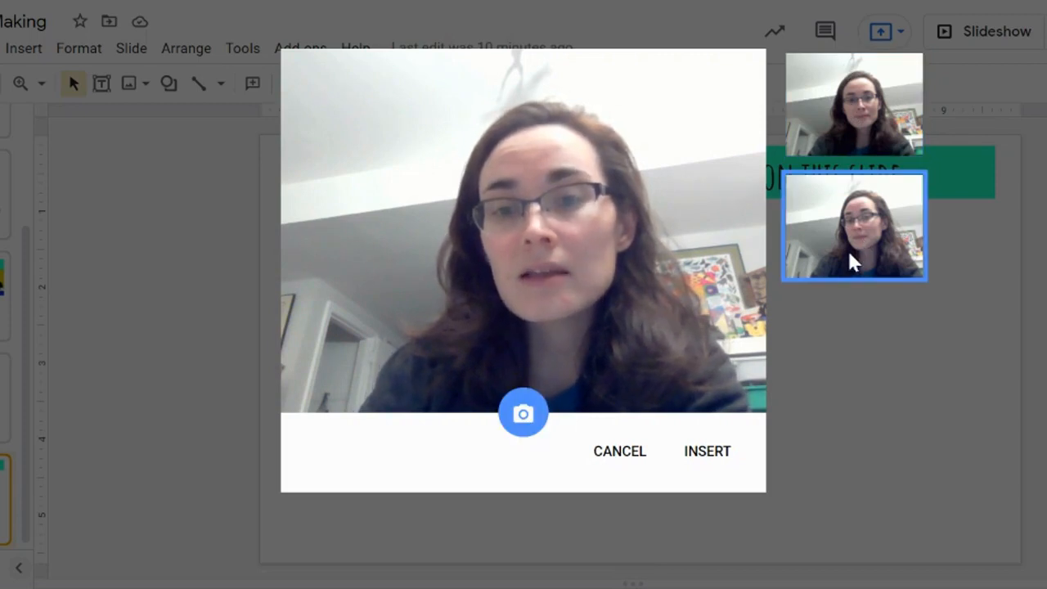
{"action": "left_click", "coordinate": [854, 104]}
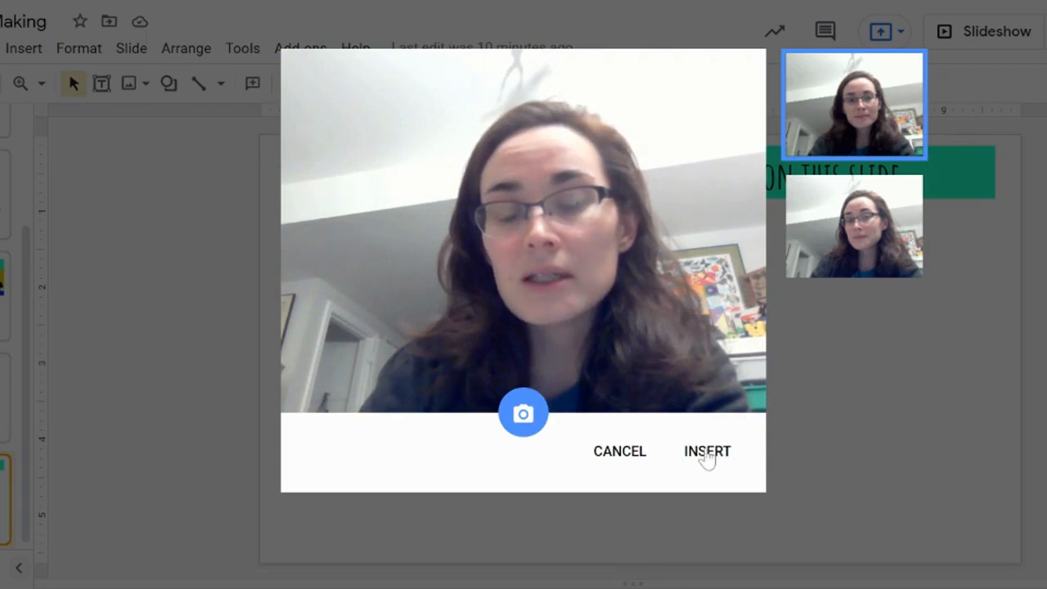
{"action": "left_click", "coordinate": [706, 452]}
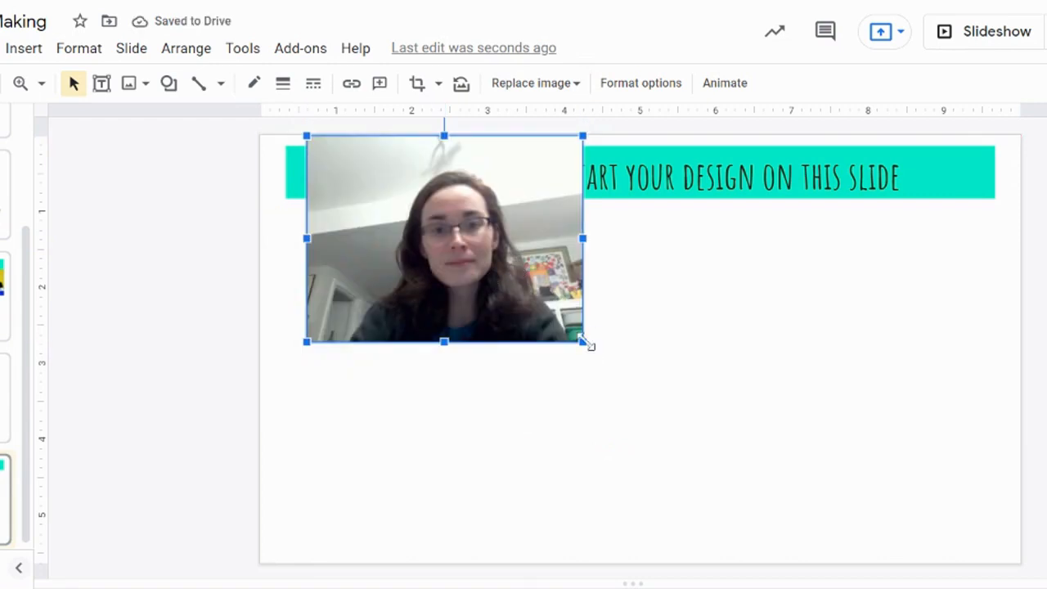
{"action": "mouse_move", "coordinate": [455, 275]}
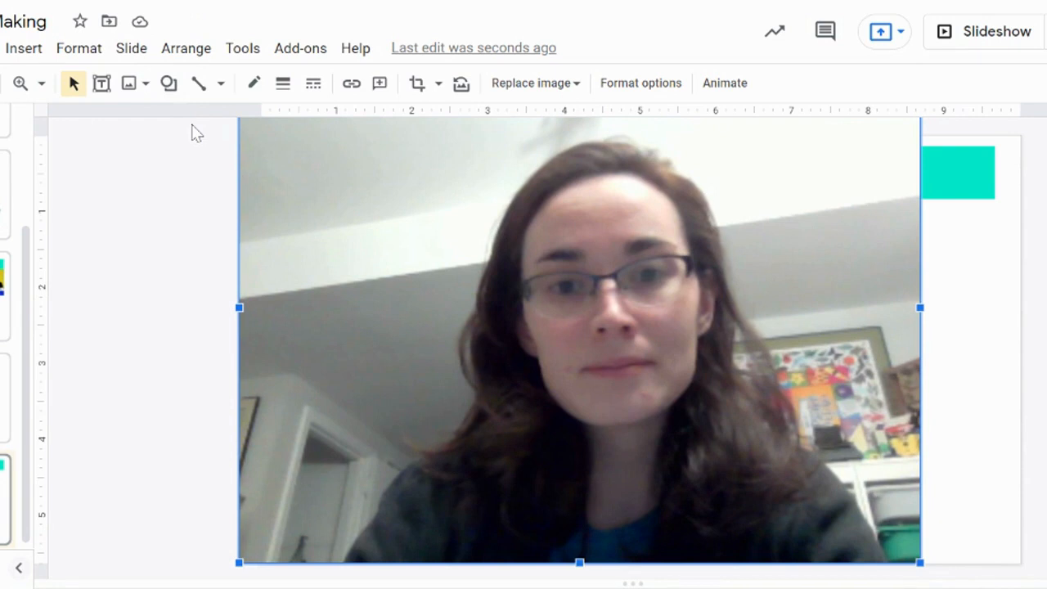
{"action": "mouse_move", "coordinate": [169, 82]}
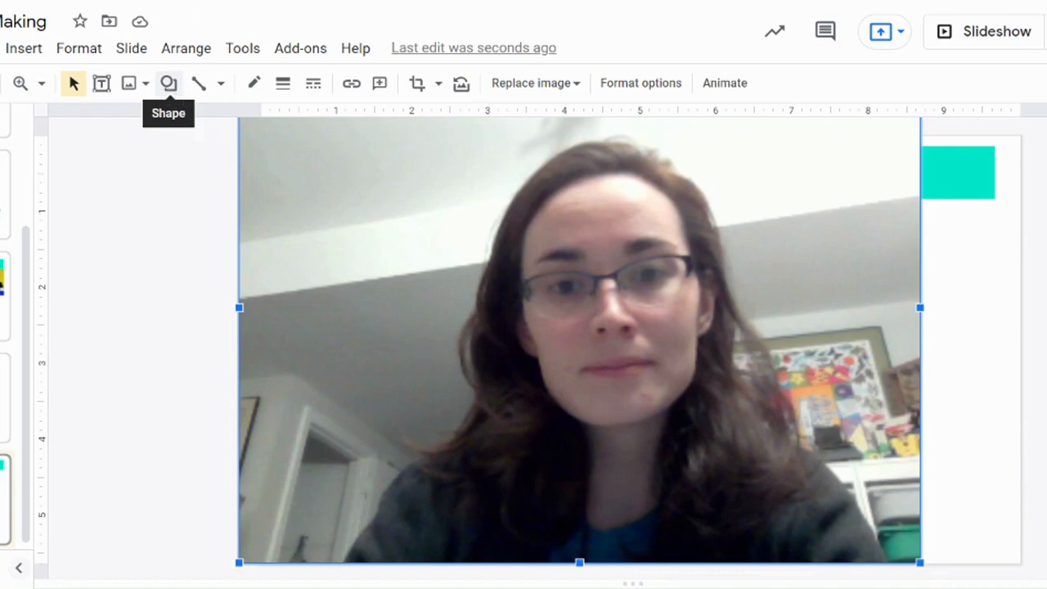
{"action": "mouse_move", "coordinate": [198, 82]}
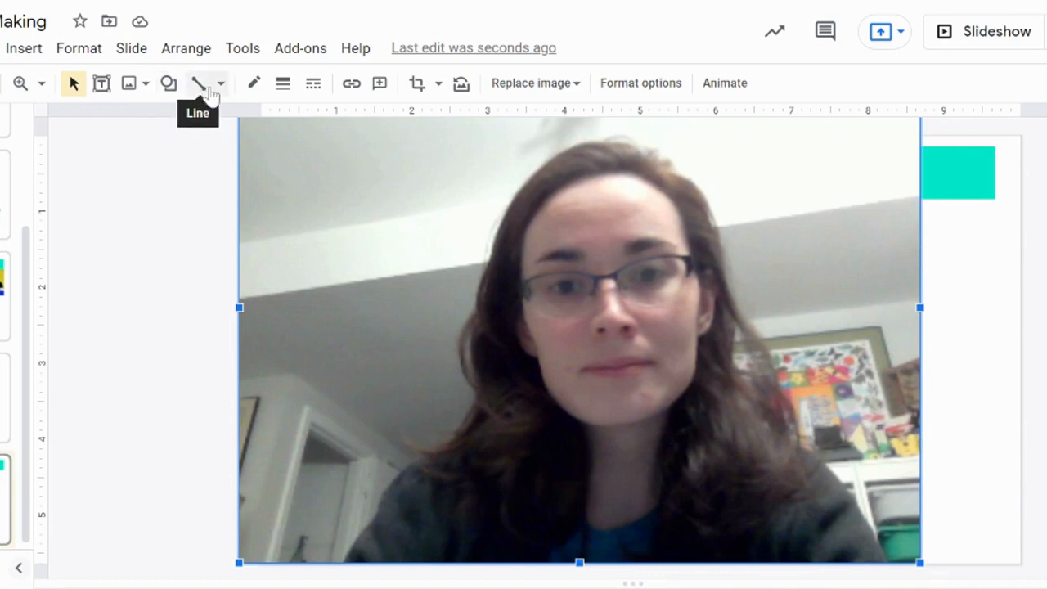
{"action": "mouse_move", "coordinate": [168, 82]}
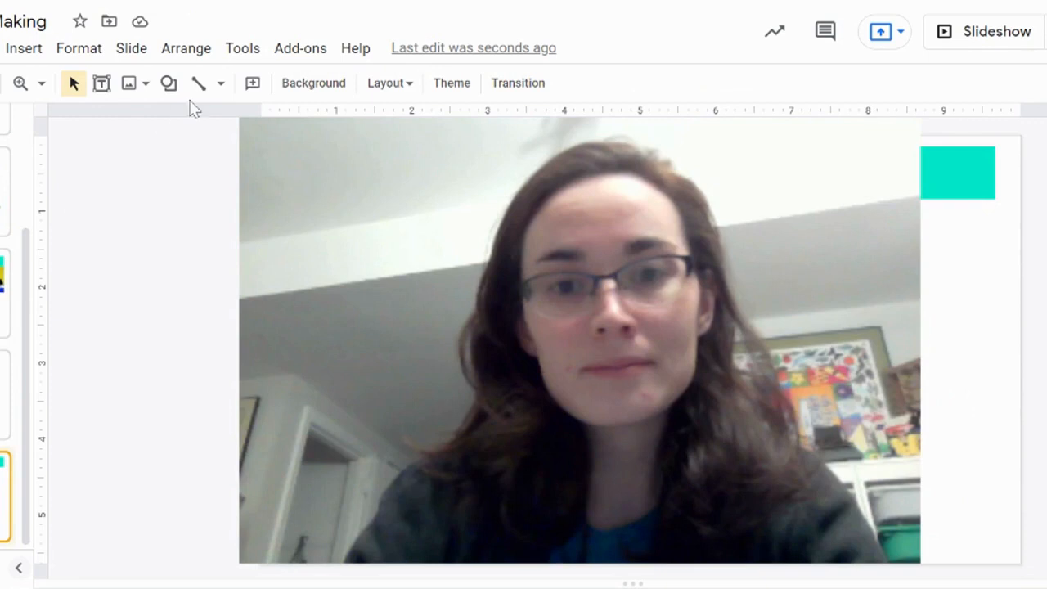
Step: Draw a rounded rectangle over the face, resize it and tilt it slightly
{"action": "left_click", "coordinate": [169, 82]}
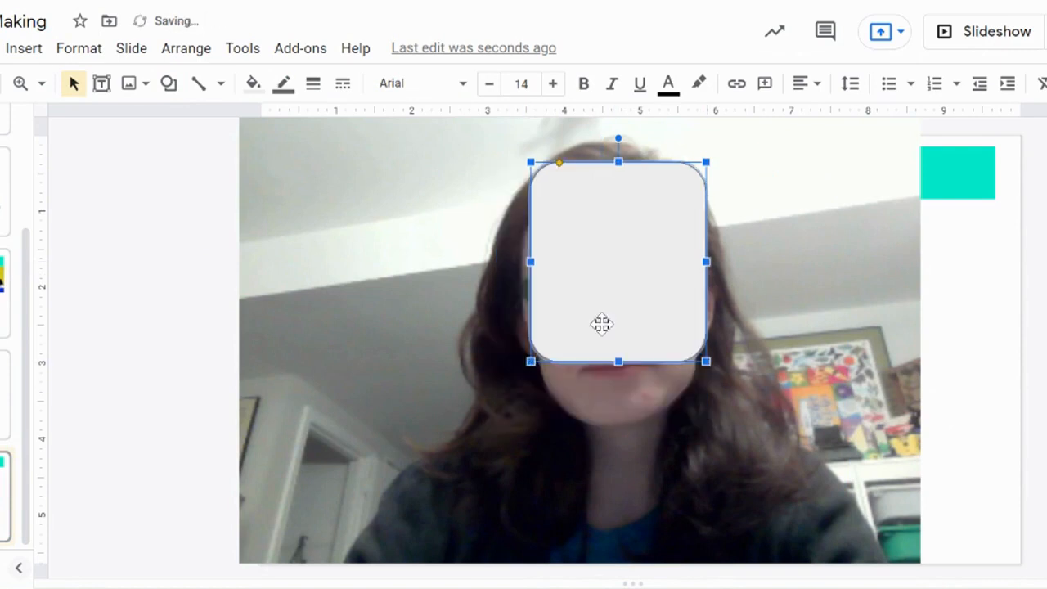
{"action": "mouse_move", "coordinate": [618, 219]}
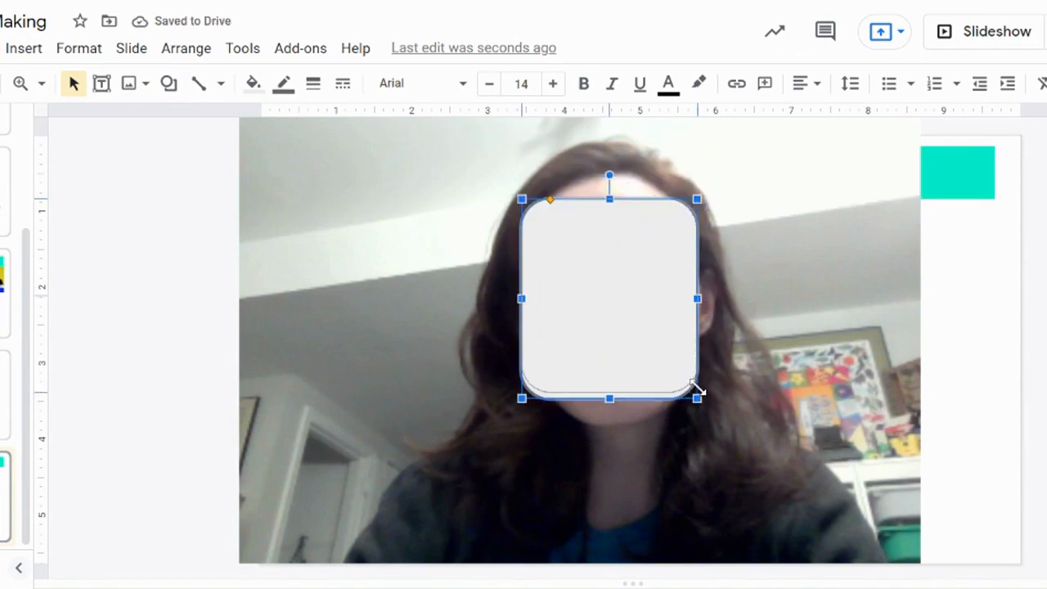
{"action": "left_click_drag", "start_coordinate": [696, 399], "coordinate": [693, 337]}
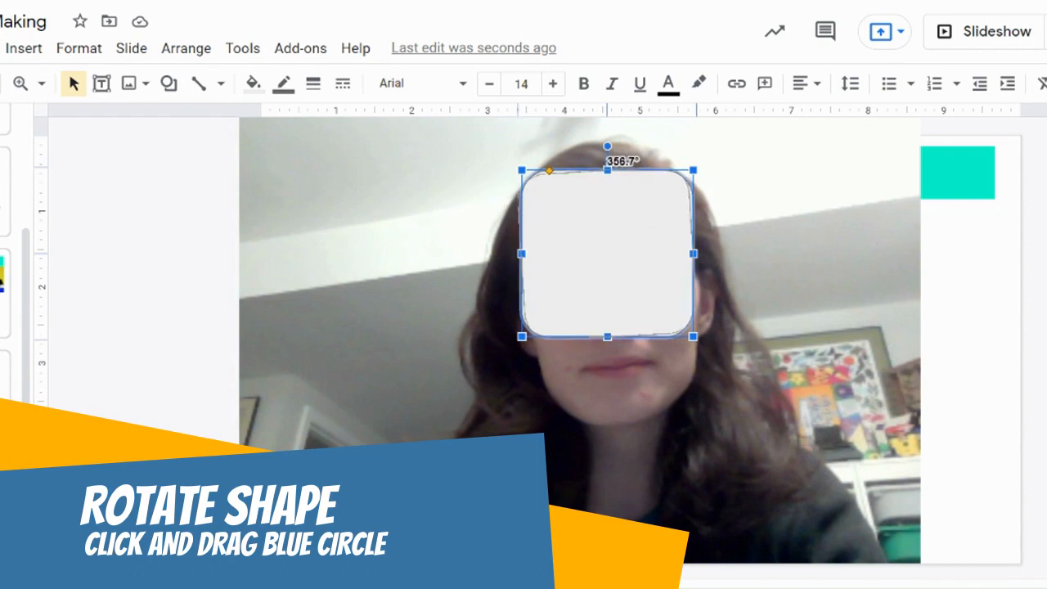
{"action": "left_click_drag", "start_coordinate": [608, 146], "coordinate": [592, 147]}
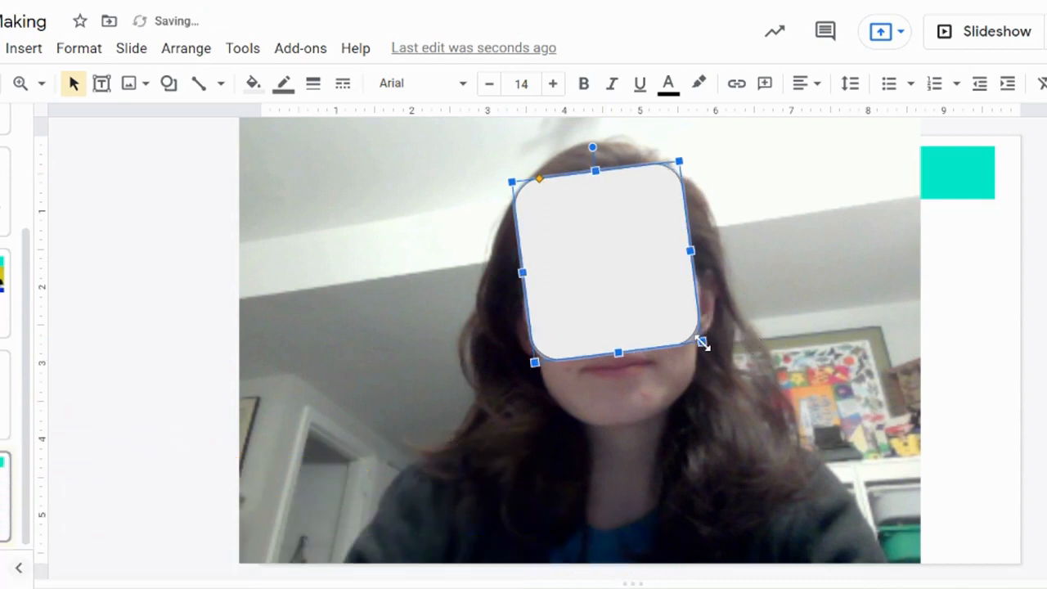
{"action": "left_click_drag", "start_coordinate": [702, 344], "coordinate": [702, 342]}
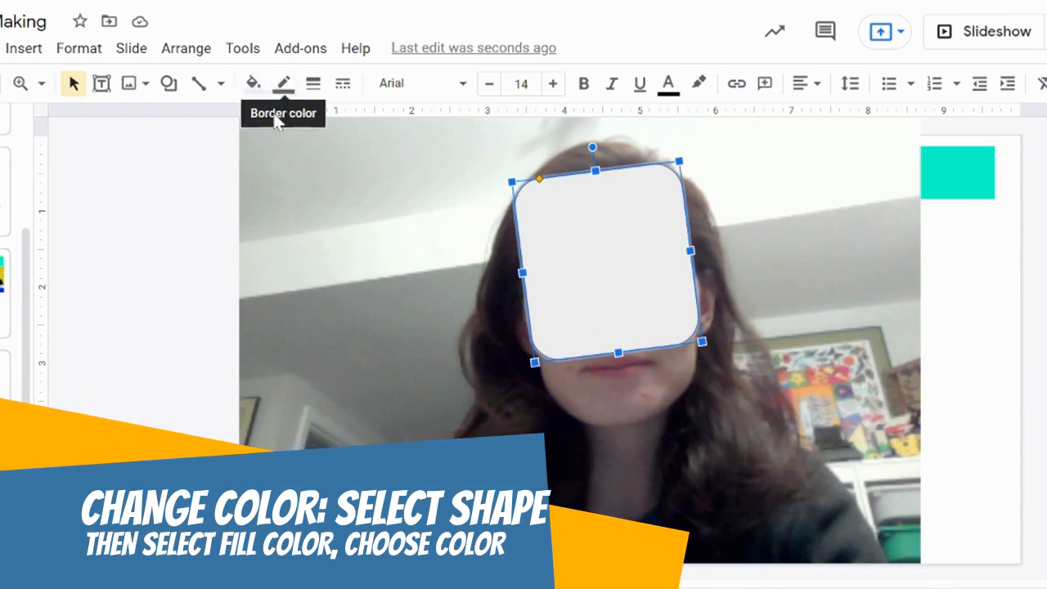
{"action": "mouse_move", "coordinate": [602, 247]}
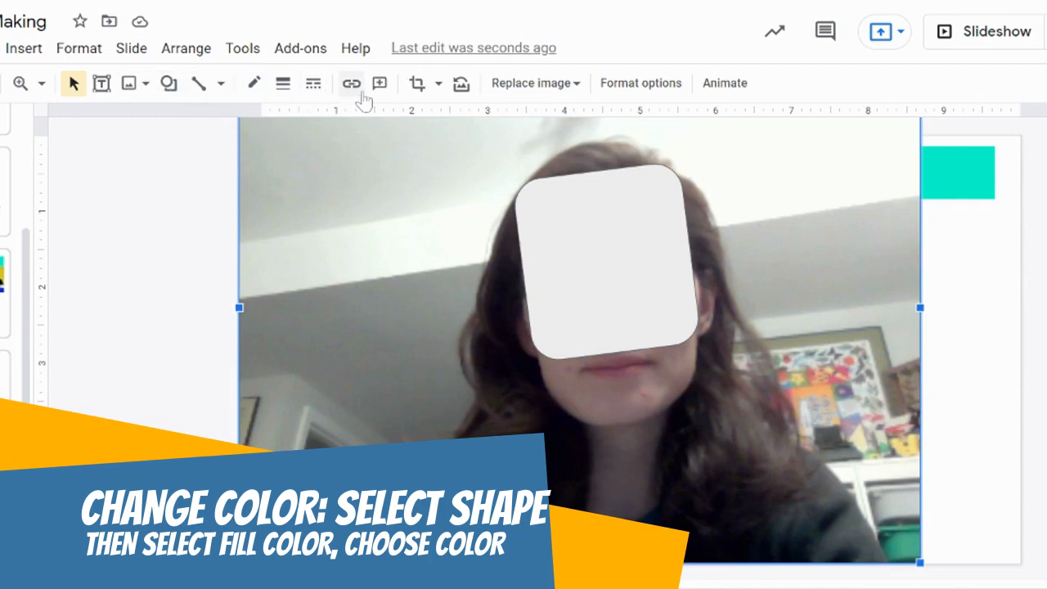
{"action": "mouse_move", "coordinate": [379, 124]}
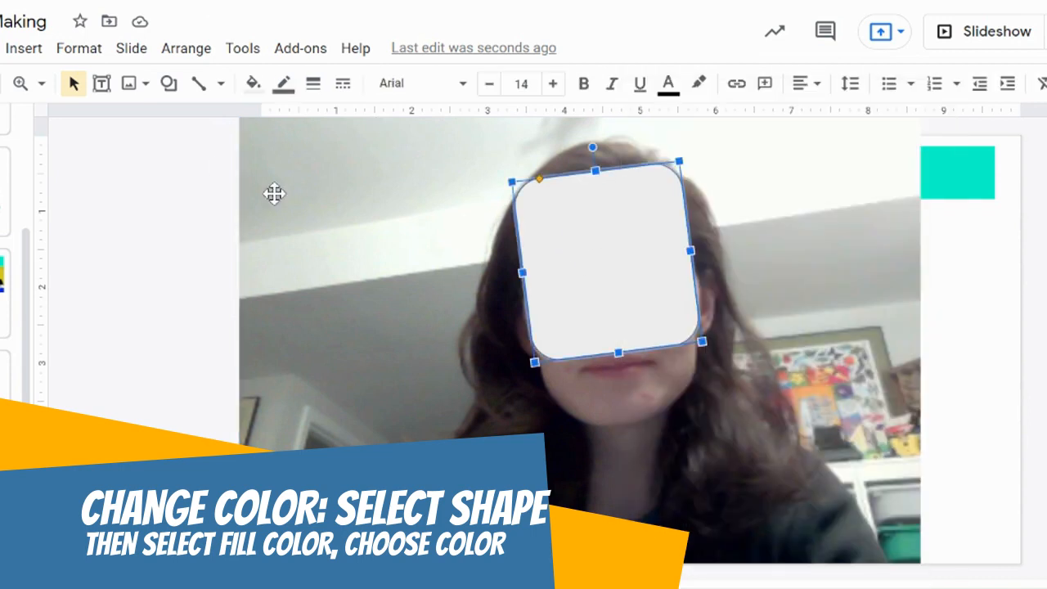
{"action": "mouse_move", "coordinate": [252, 84]}
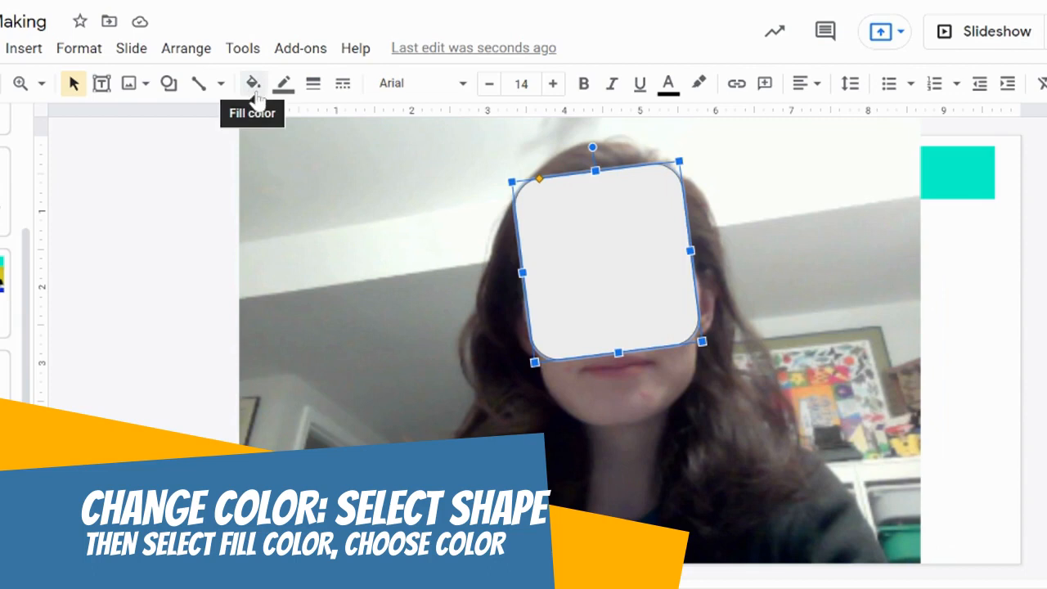
Step: Fill the rounded square over the face with turquoise
{"action": "left_click", "coordinate": [251, 82]}
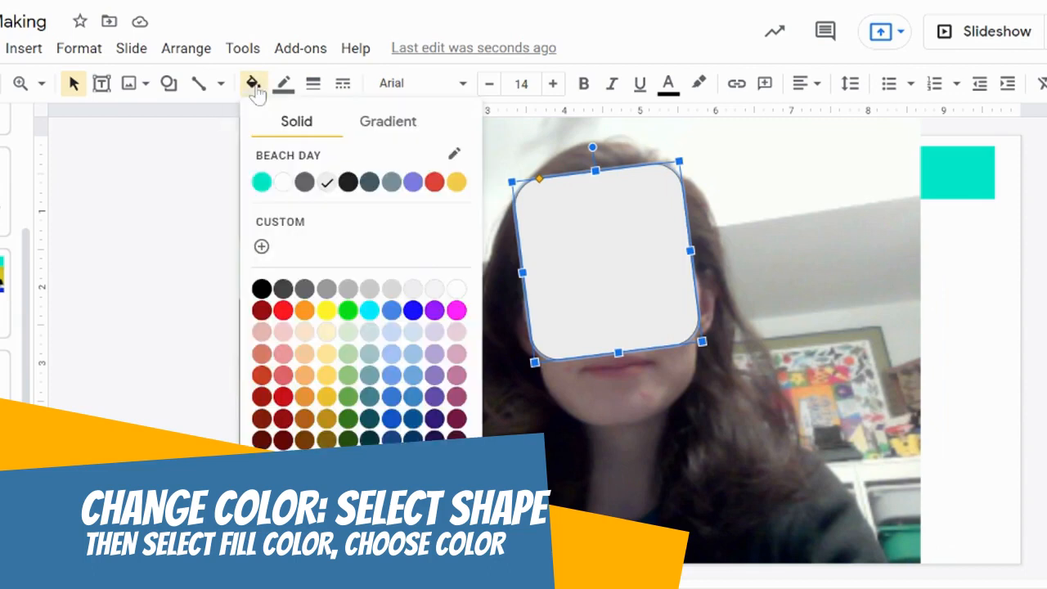
{"action": "left_click", "coordinate": [262, 182]}
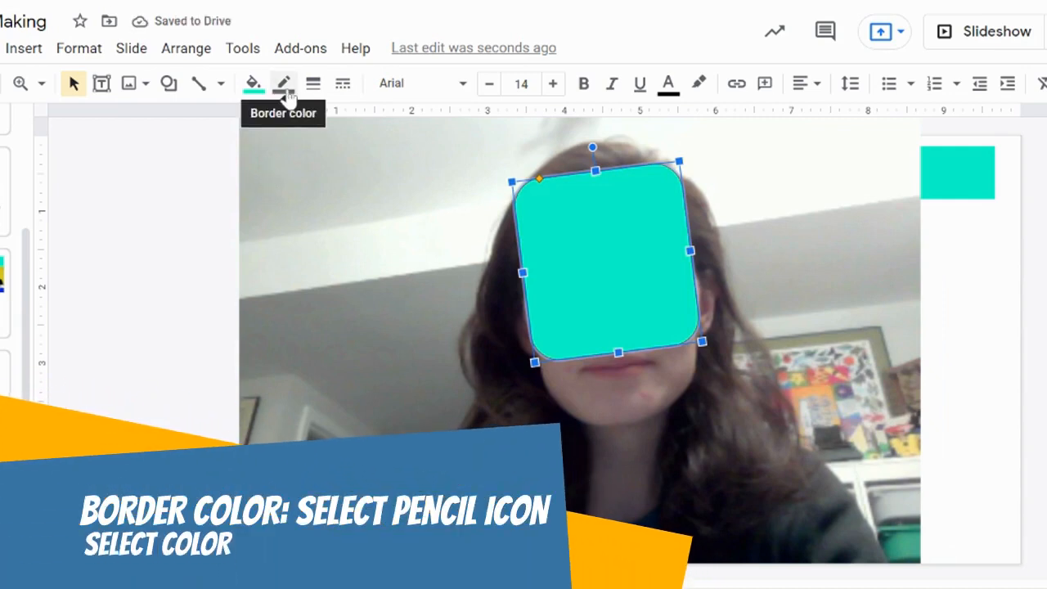
{"action": "left_click", "coordinate": [283, 82]}
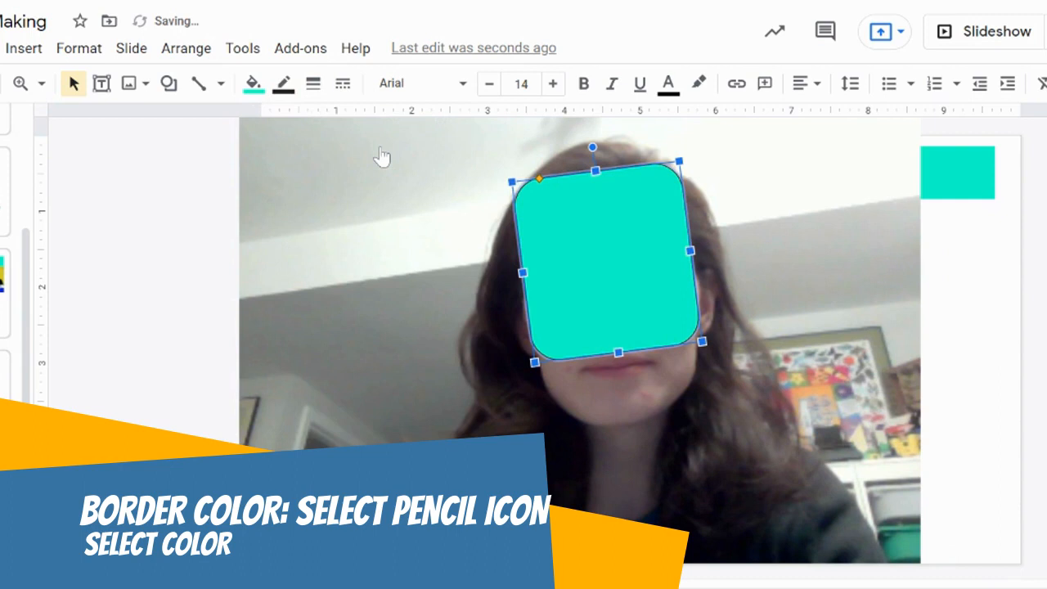
{"action": "mouse_move", "coordinate": [313, 83]}
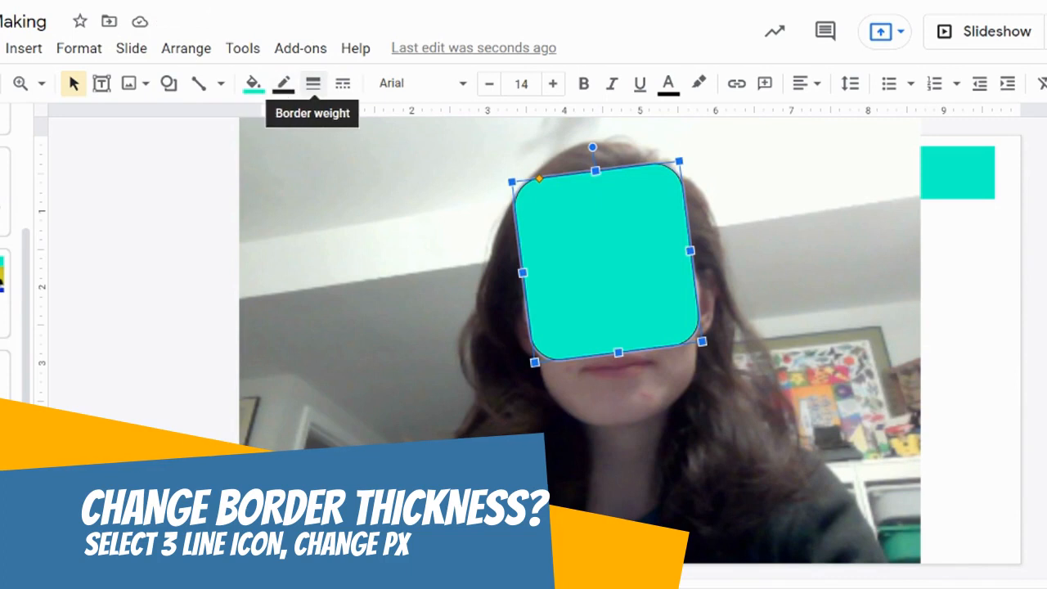
{"action": "mouse_move", "coordinate": [282, 84]}
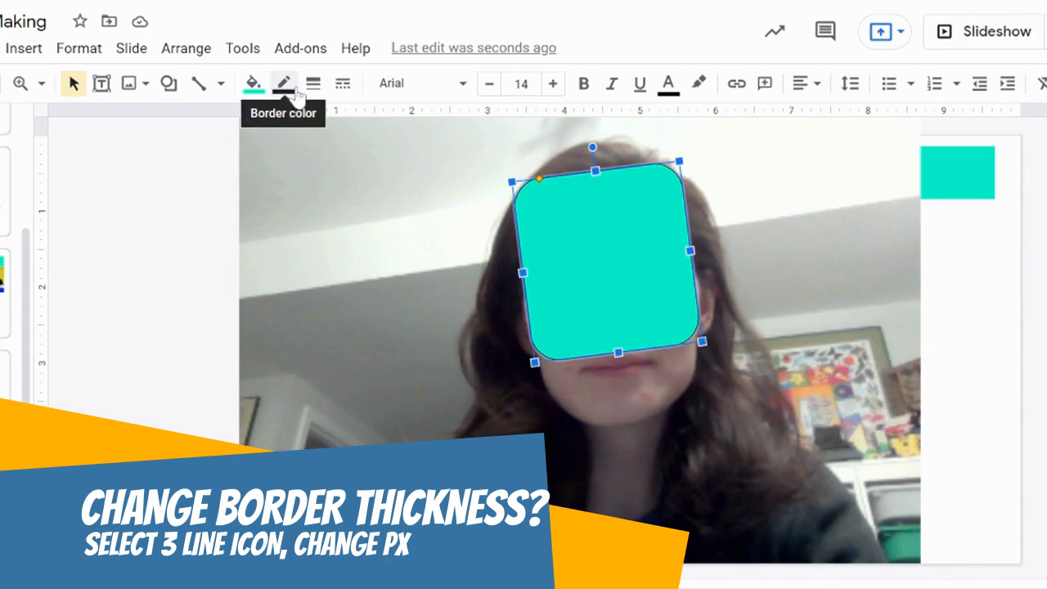
Step: Try 8px, 24px and 3px border weights on the square, settling on 8px
{"action": "left_click", "coordinate": [312, 82]}
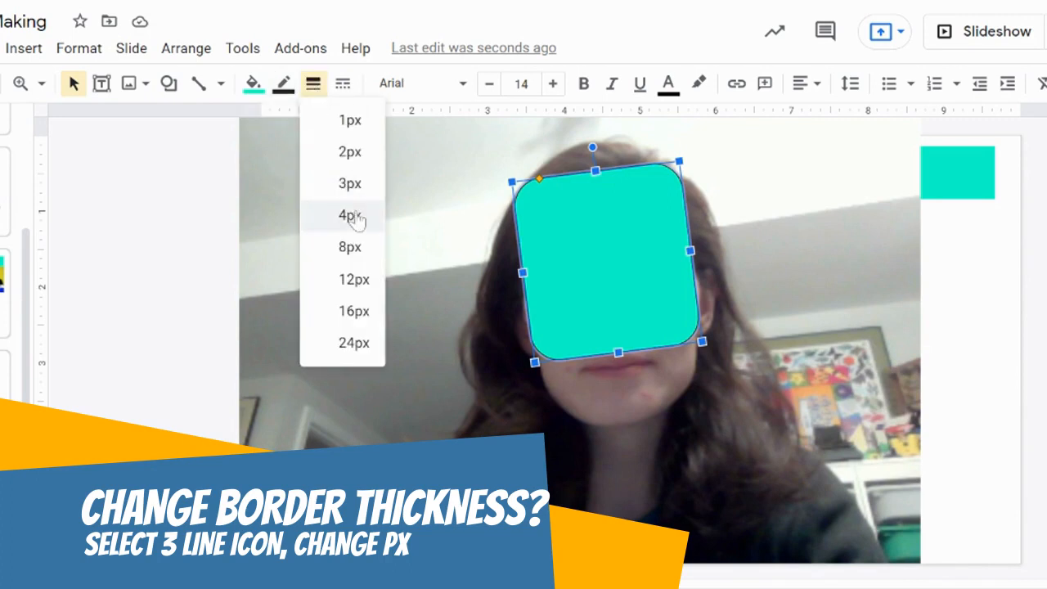
{"action": "left_click", "coordinate": [350, 215]}
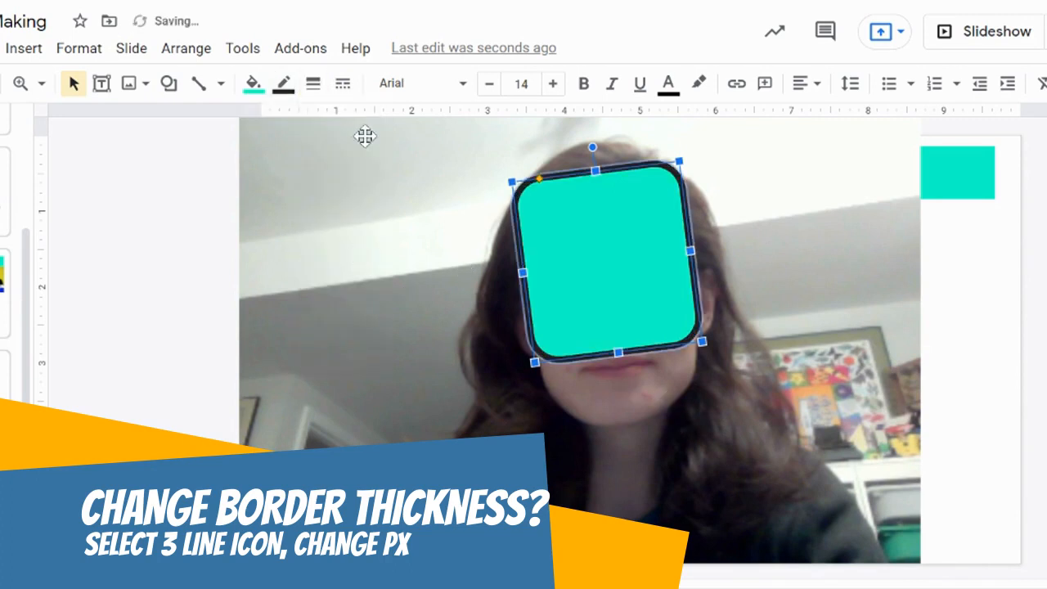
{"action": "left_click", "coordinate": [312, 82]}
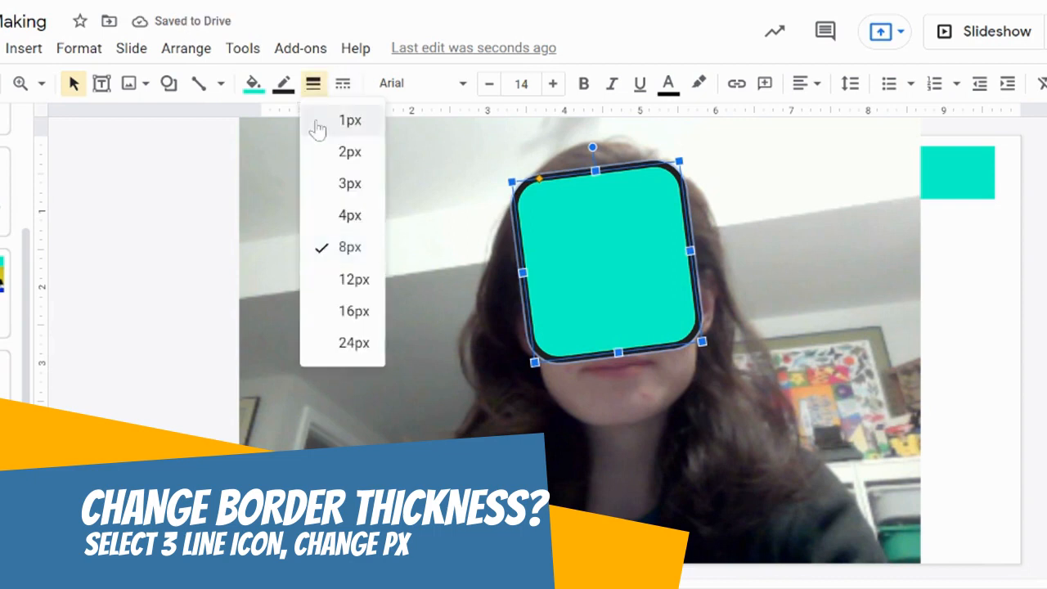
{"action": "mouse_move", "coordinate": [357, 255]}
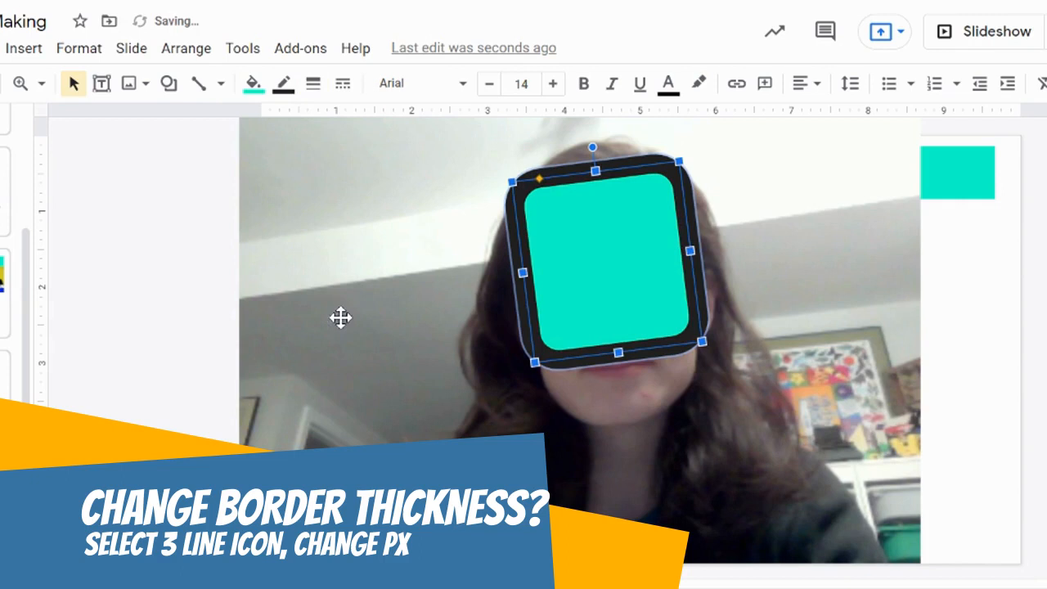
{"action": "left_click", "coordinate": [314, 84]}
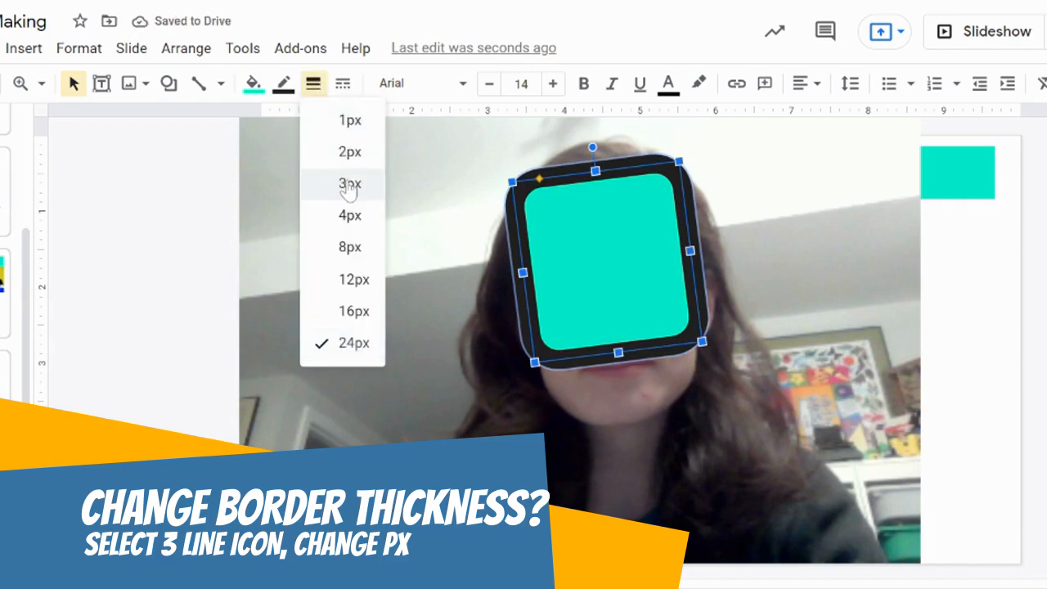
{"action": "left_click", "coordinate": [350, 184]}
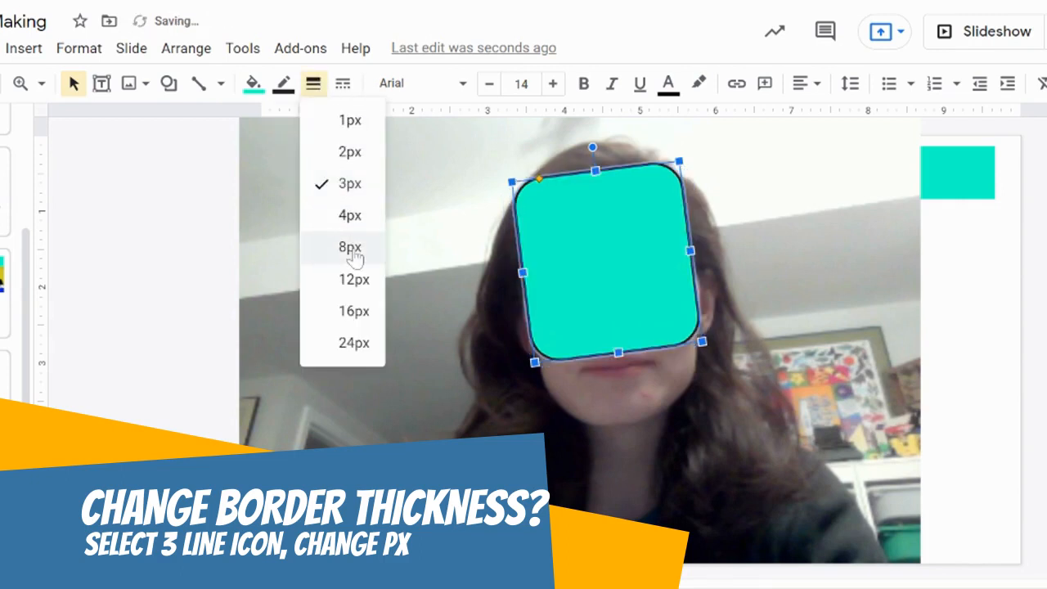
{"action": "left_click", "coordinate": [350, 246]}
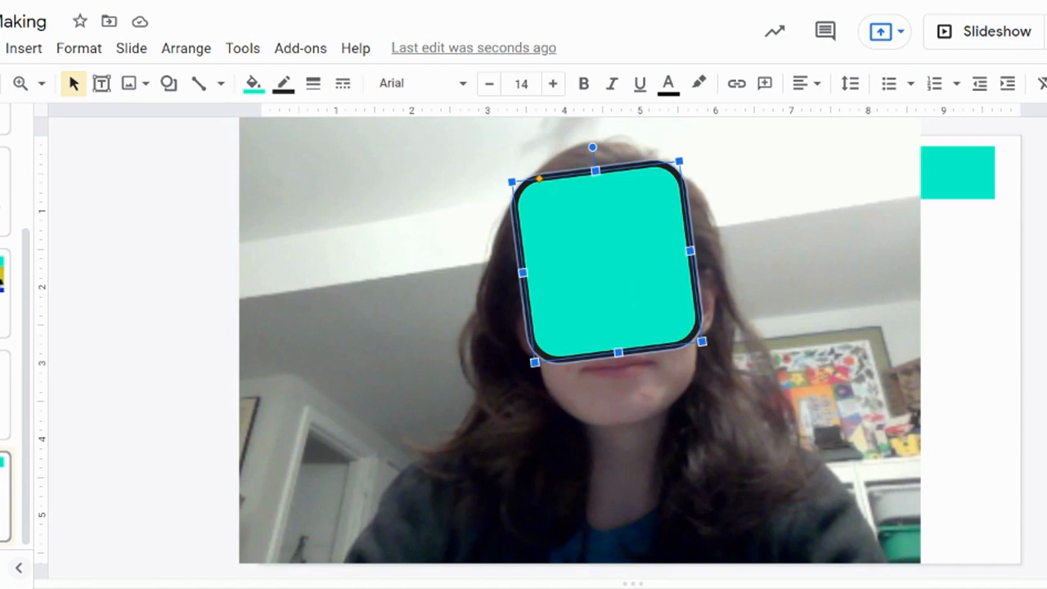
Step: Move the turquoise square off the slide's left edge and switch to the Polyline tool
{"action": "left_click_drag", "start_coordinate": [605, 253], "coordinate": [163, 294]}
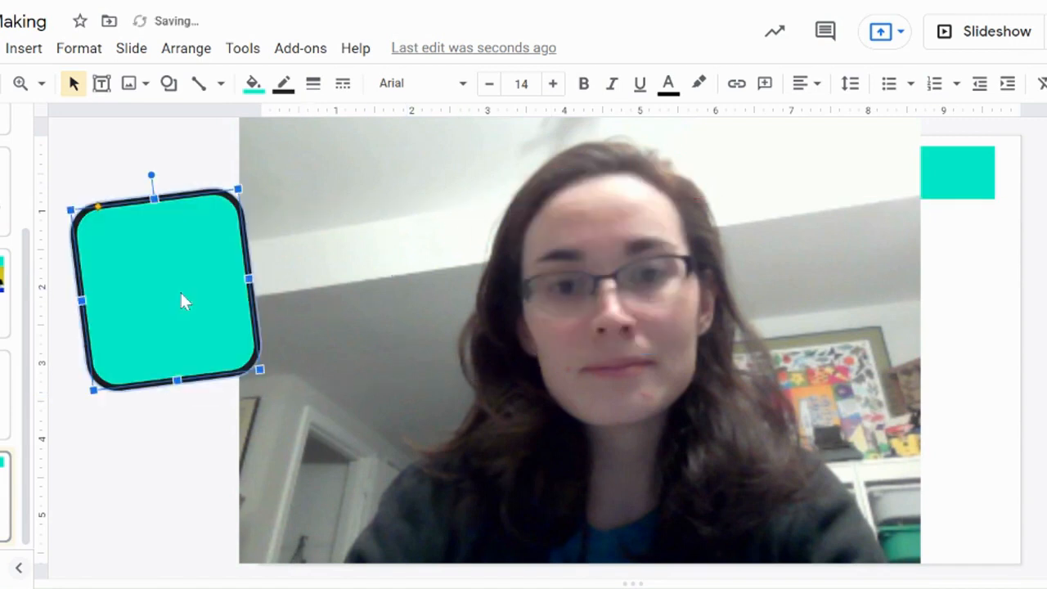
{"action": "mouse_move", "coordinate": [406, 261]}
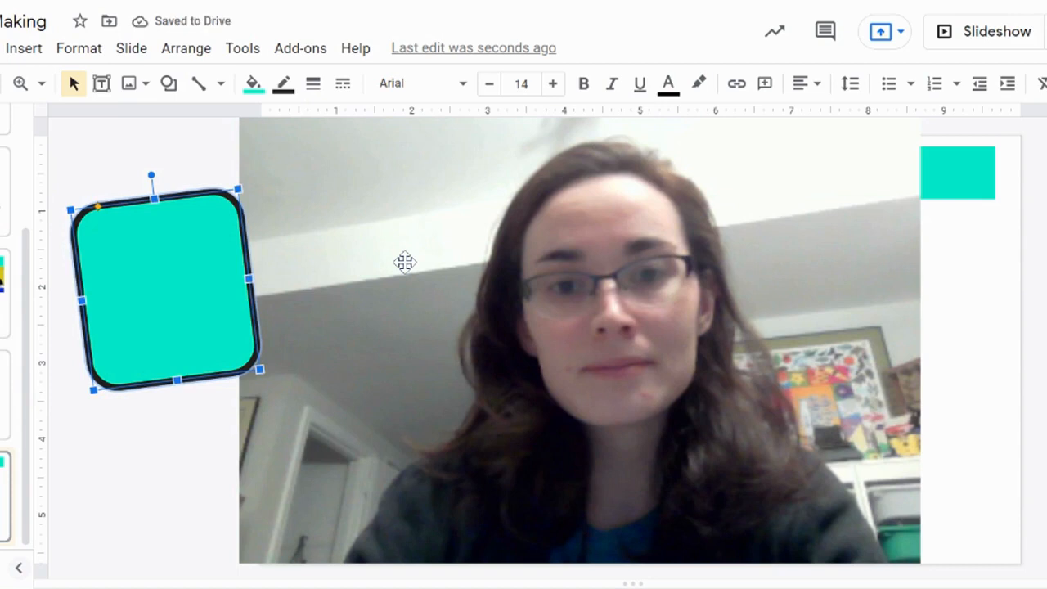
{"action": "mouse_move", "coordinate": [216, 107]}
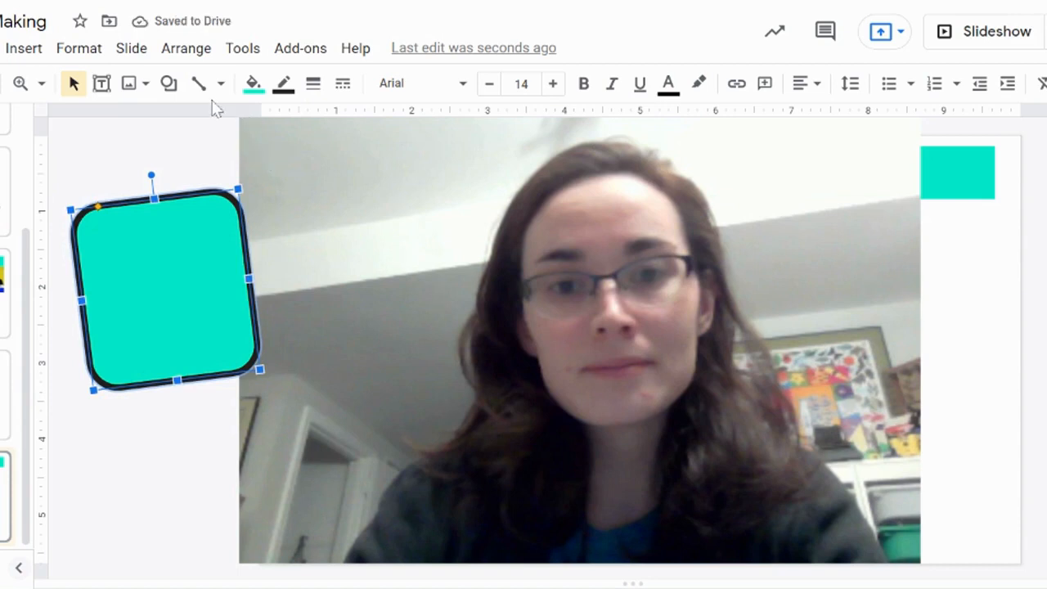
{"action": "mouse_move", "coordinate": [197, 83]}
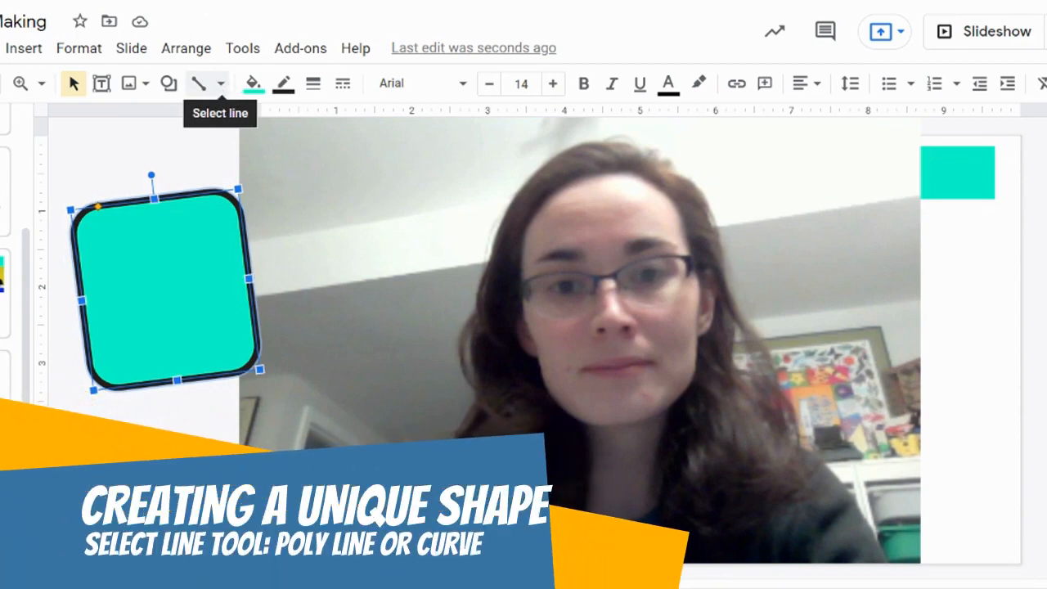
{"action": "left_click", "coordinate": [219, 84]}
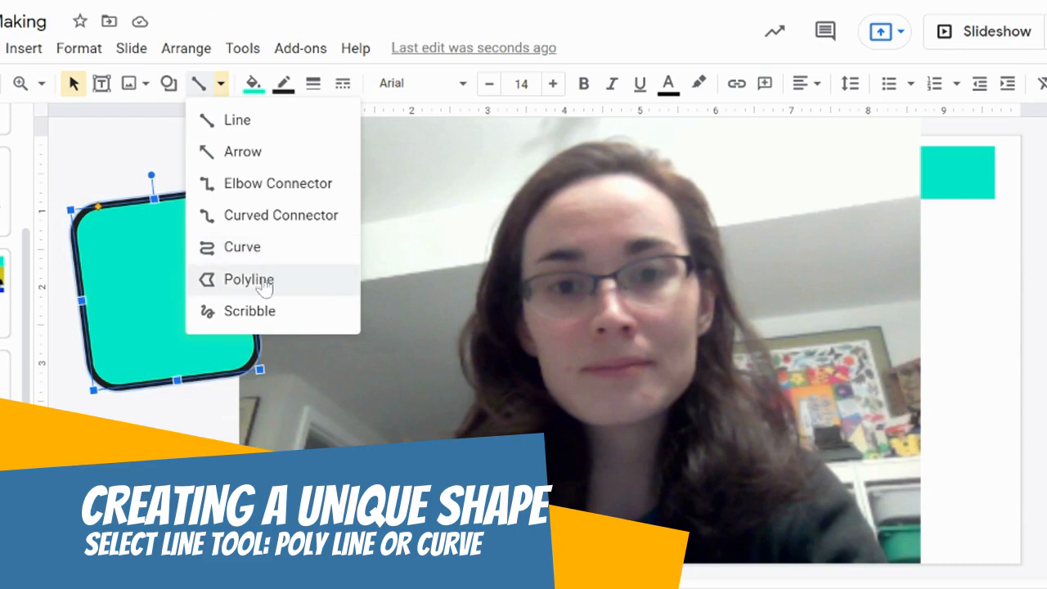
{"action": "mouse_move", "coordinate": [249, 286]}
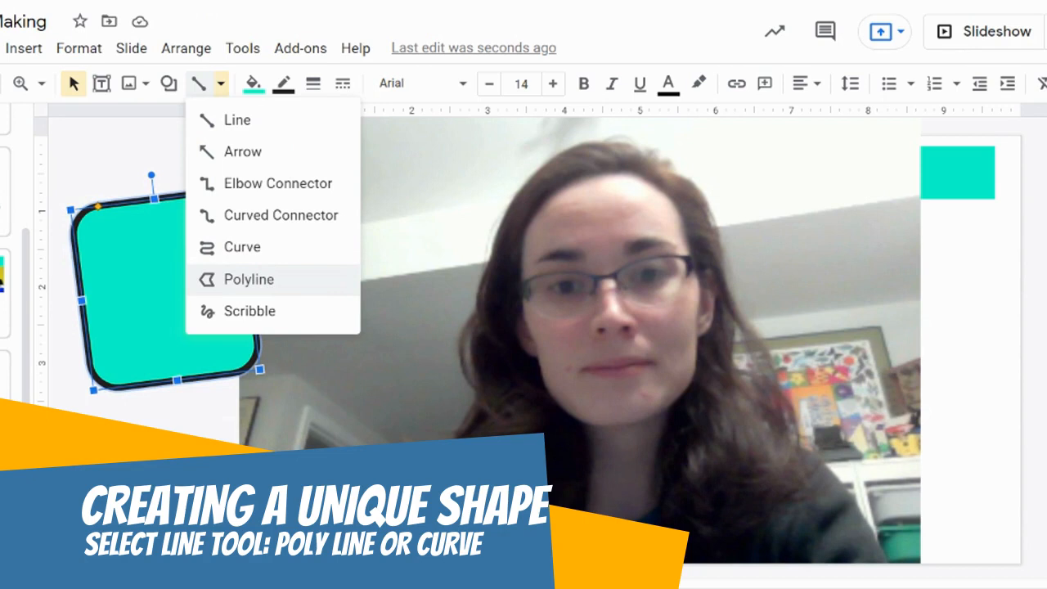
{"action": "left_click", "coordinate": [249, 278]}
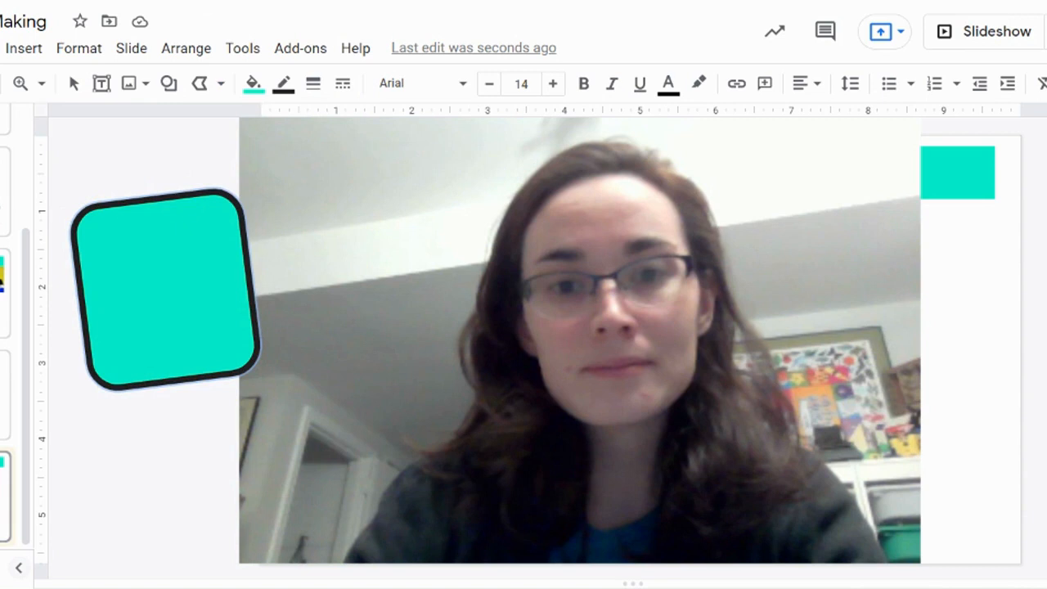
Step: Begin outlining a polyline mask around the face in the photo
{"action": "left_click_drag", "start_coordinate": [360, 249], "coordinate": [536, 356]}
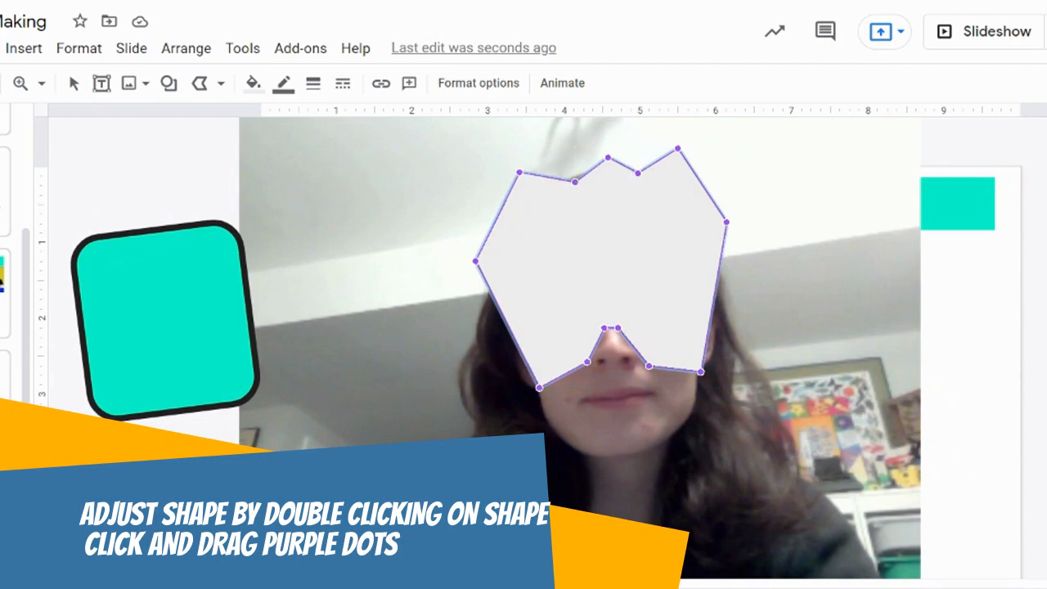
Step: Push the mask's top points upward into sharper spikes and finish the shape
{"action": "left_click_drag", "start_coordinate": [517, 175], "coordinate": [491, 153]}
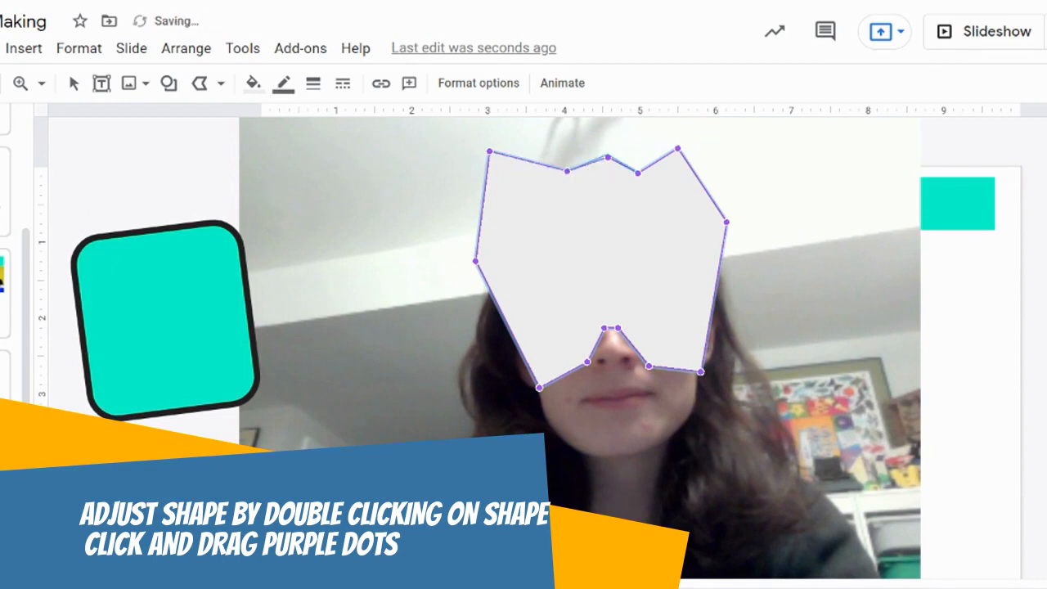
{"action": "left_click_drag", "start_coordinate": [605, 159], "coordinate": [595, 123]}
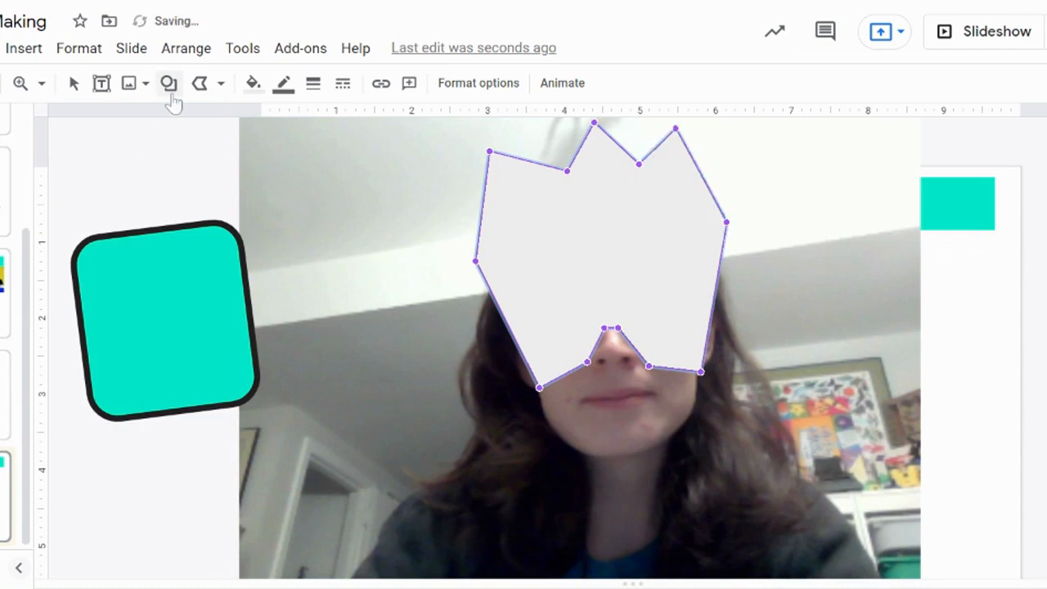
{"action": "left_click", "coordinate": [219, 82]}
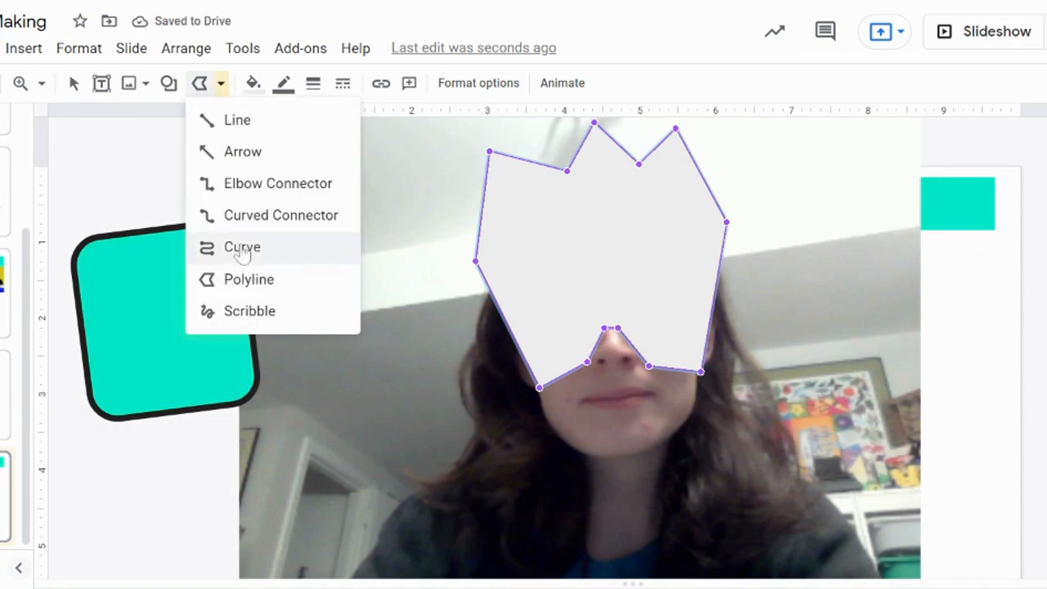
{"action": "mouse_move", "coordinate": [237, 226]}
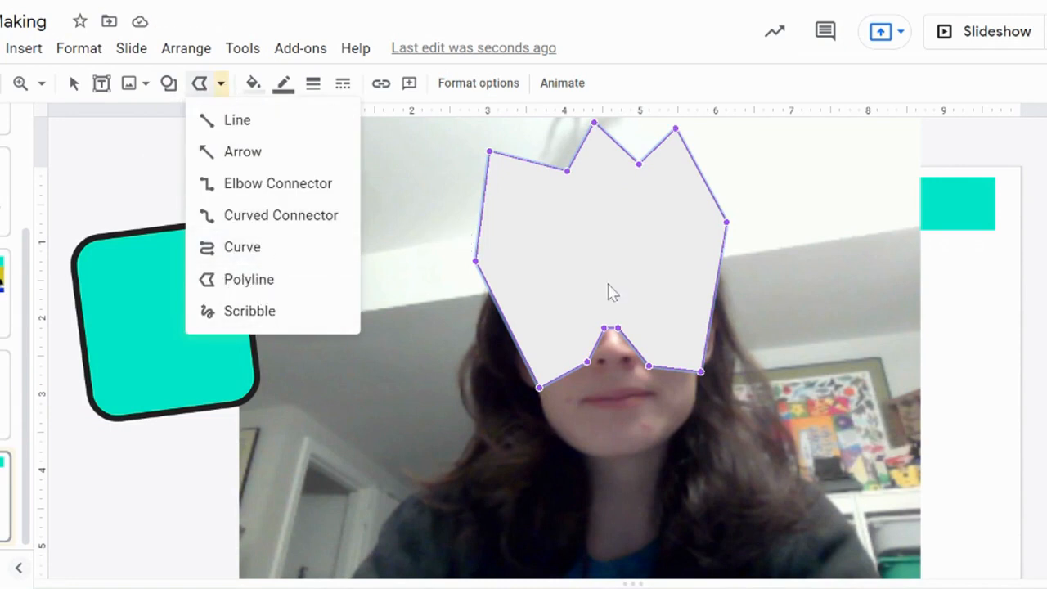
{"action": "mouse_move", "coordinate": [580, 229]}
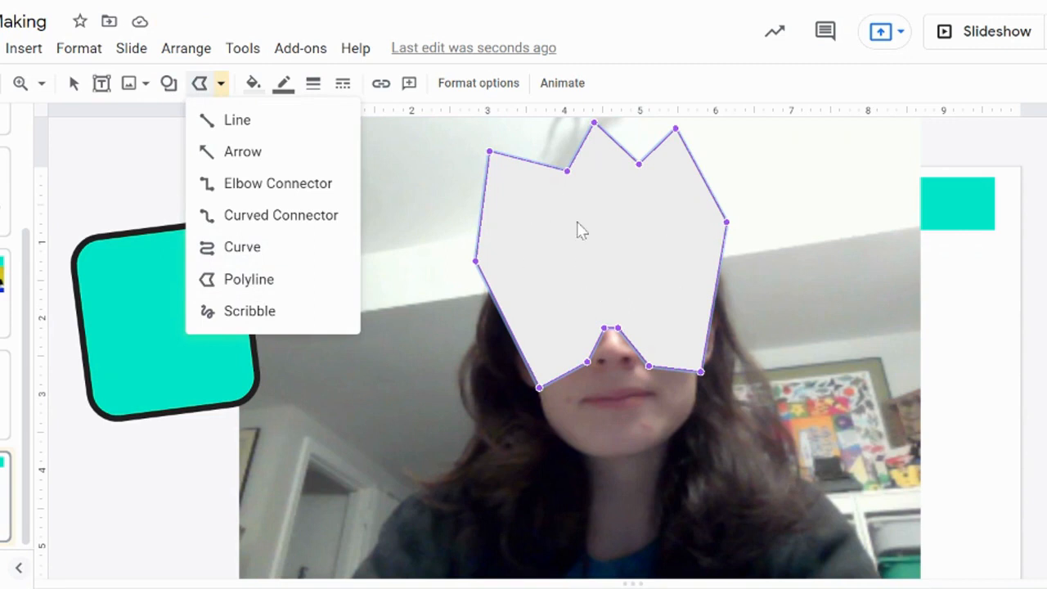
{"action": "mouse_move", "coordinate": [513, 271]}
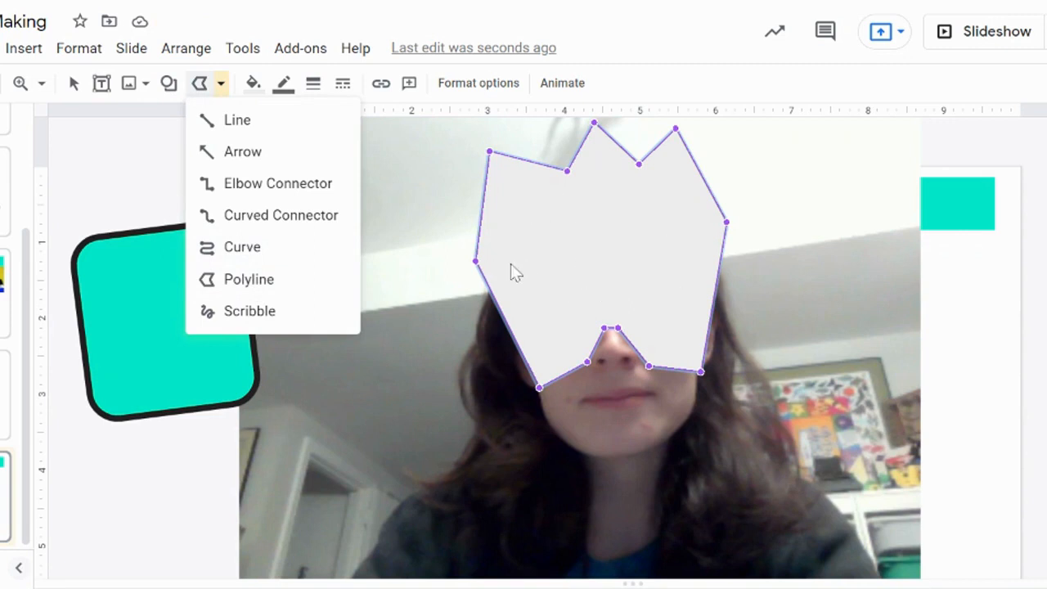
{"action": "left_click", "coordinate": [72, 82]}
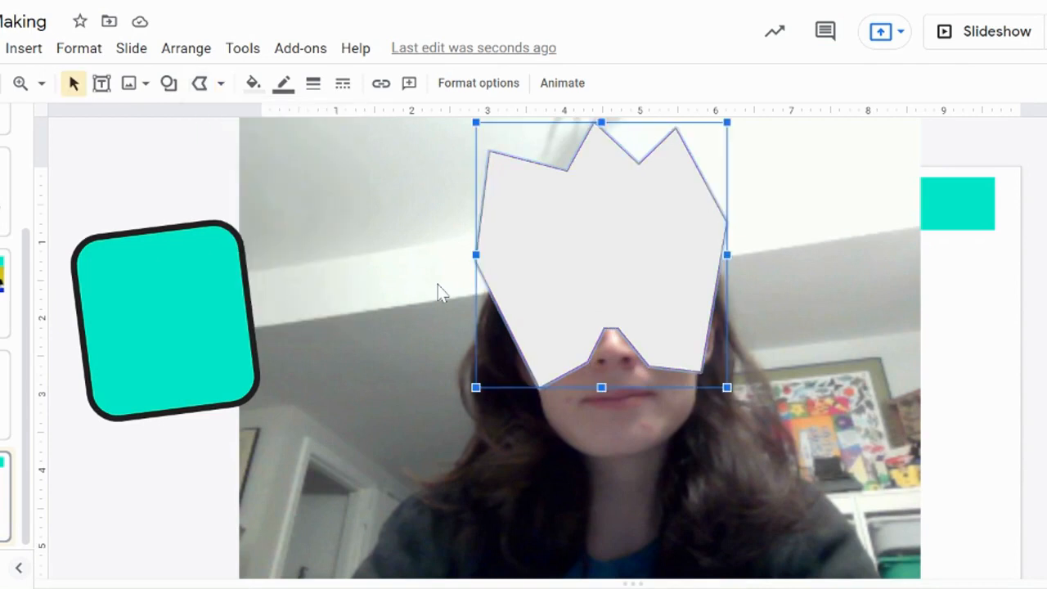
{"action": "mouse_move", "coordinate": [678, 277]}
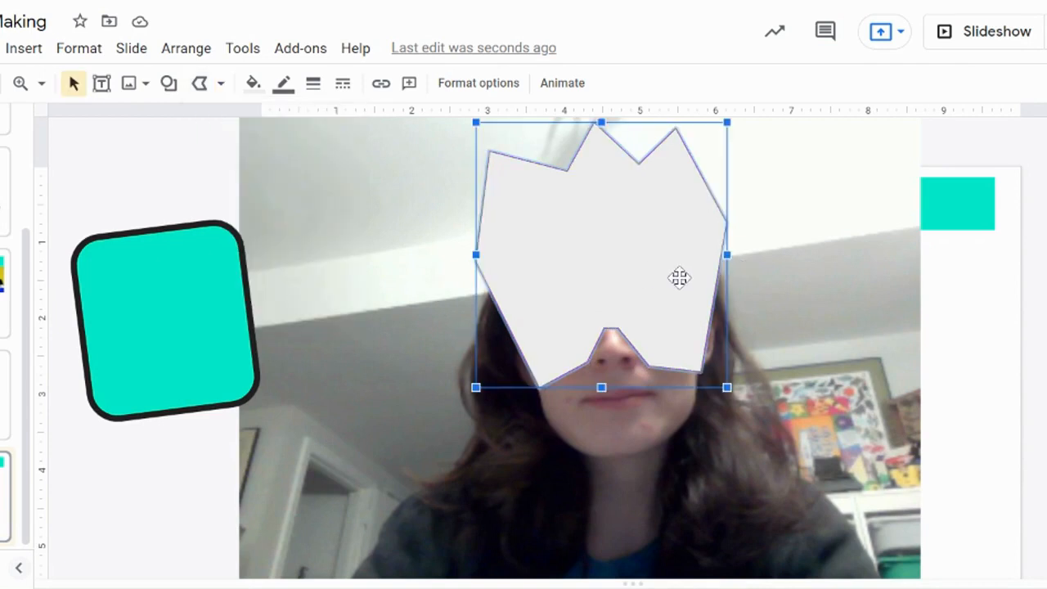
Step: Fill the jagged face mask with the teal preset gradient
{"action": "double_click", "coordinate": [601, 253]}
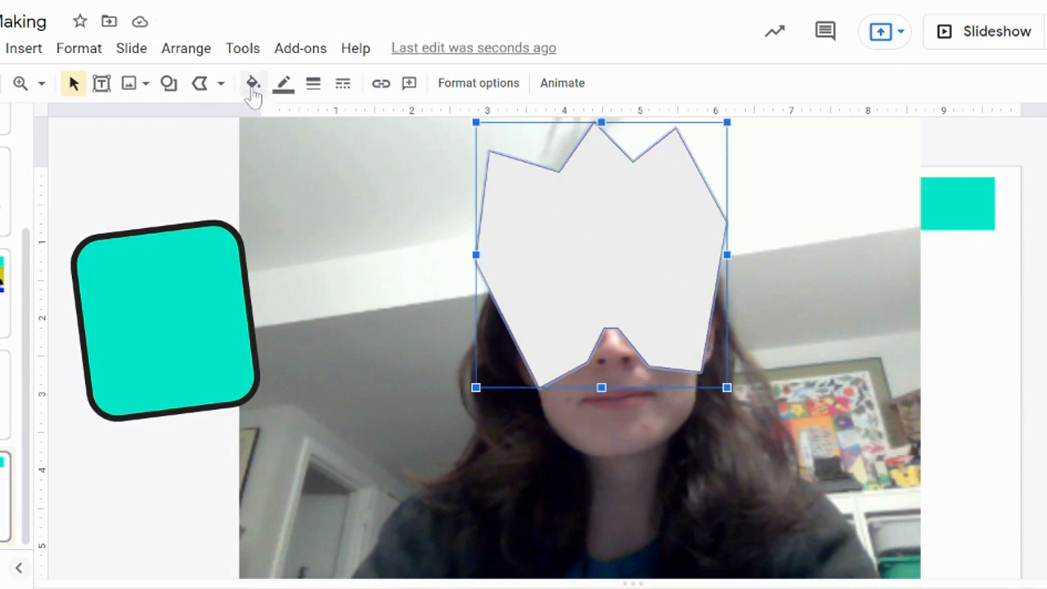
{"action": "left_click", "coordinate": [252, 82]}
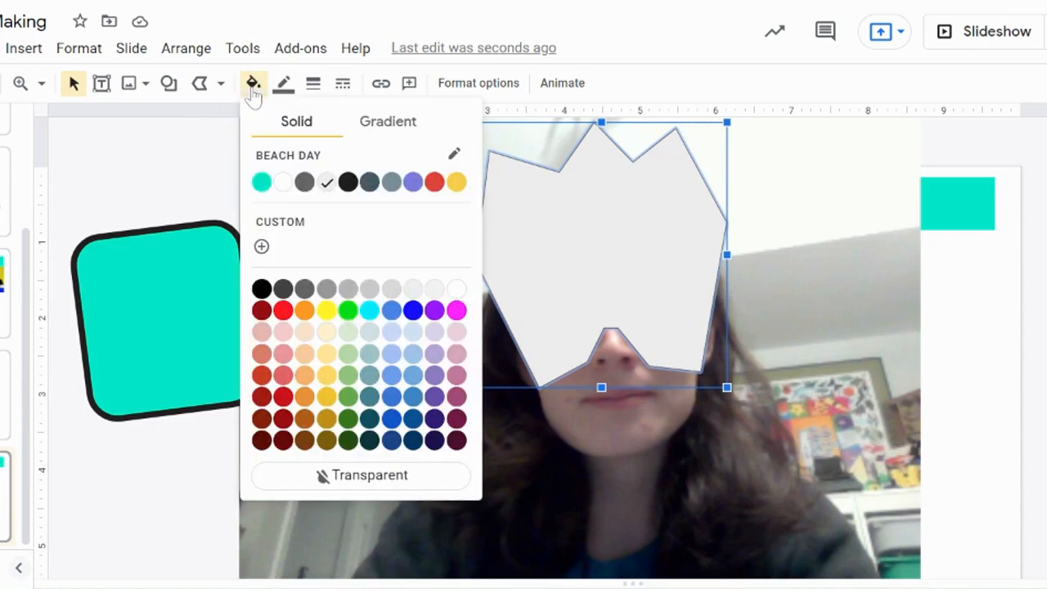
{"action": "mouse_move", "coordinate": [278, 111]}
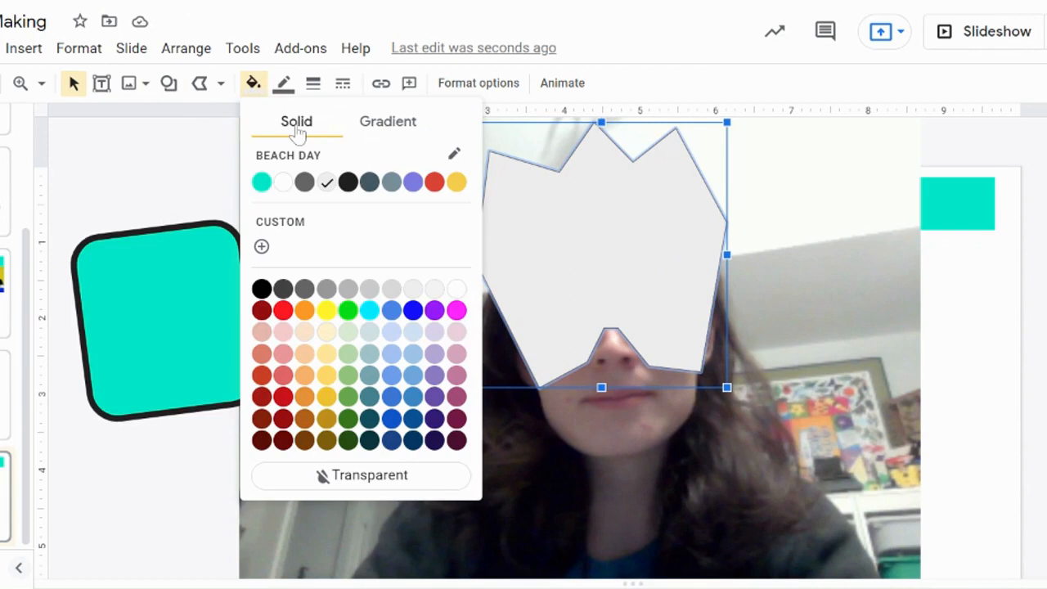
{"action": "mouse_move", "coordinate": [176, 327]}
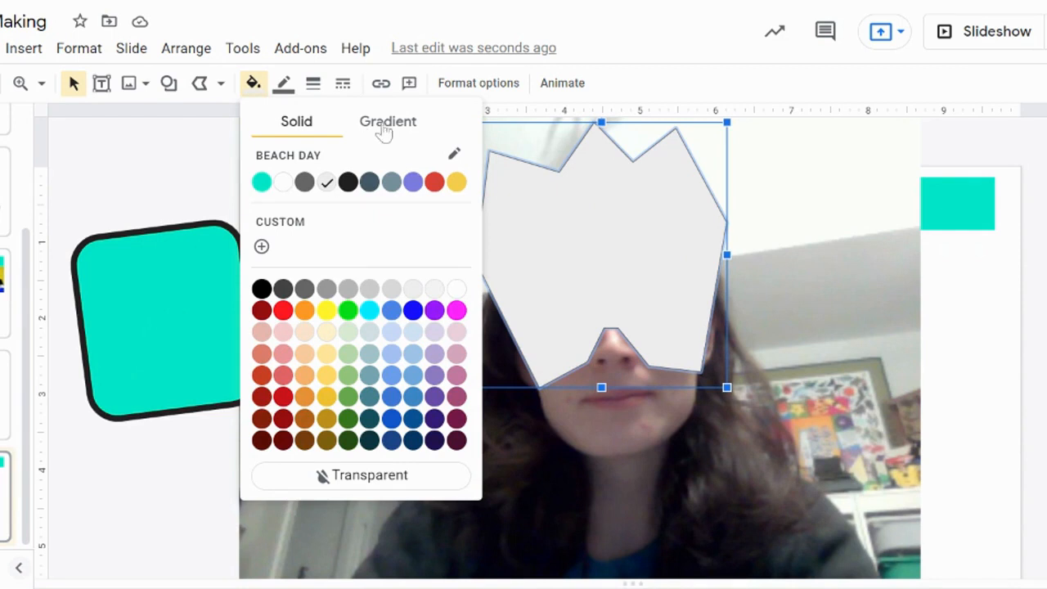
{"action": "left_click", "coordinate": [388, 121]}
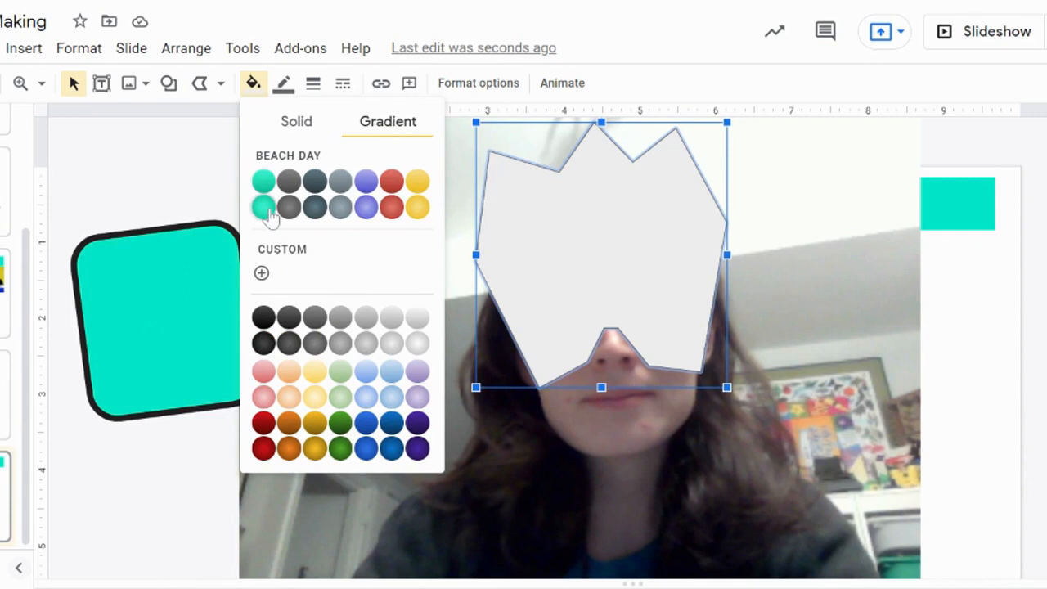
{"action": "left_click", "coordinate": [263, 206]}
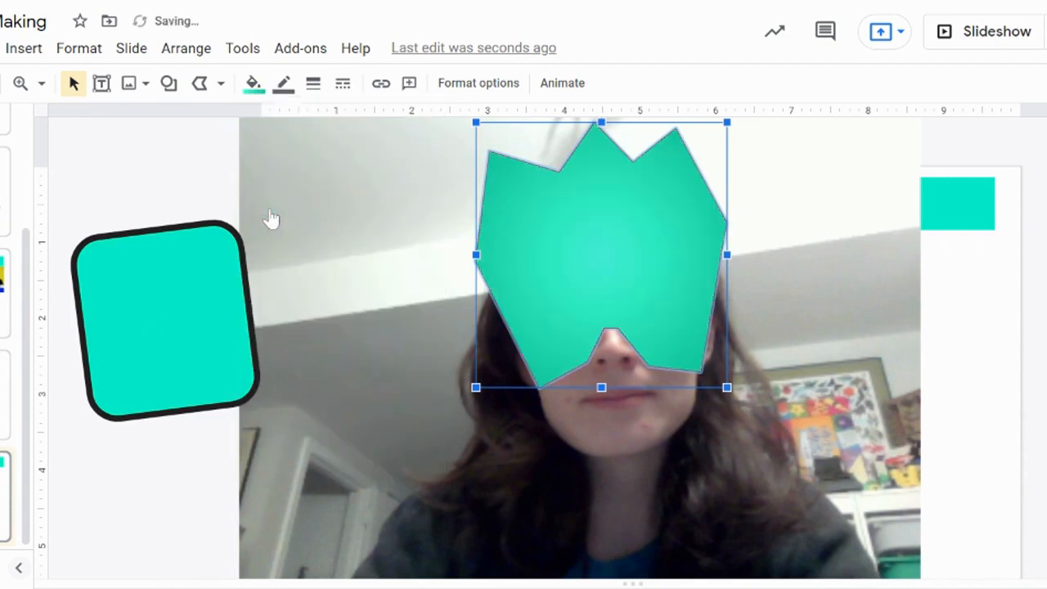
{"action": "left_click", "coordinate": [252, 82]}
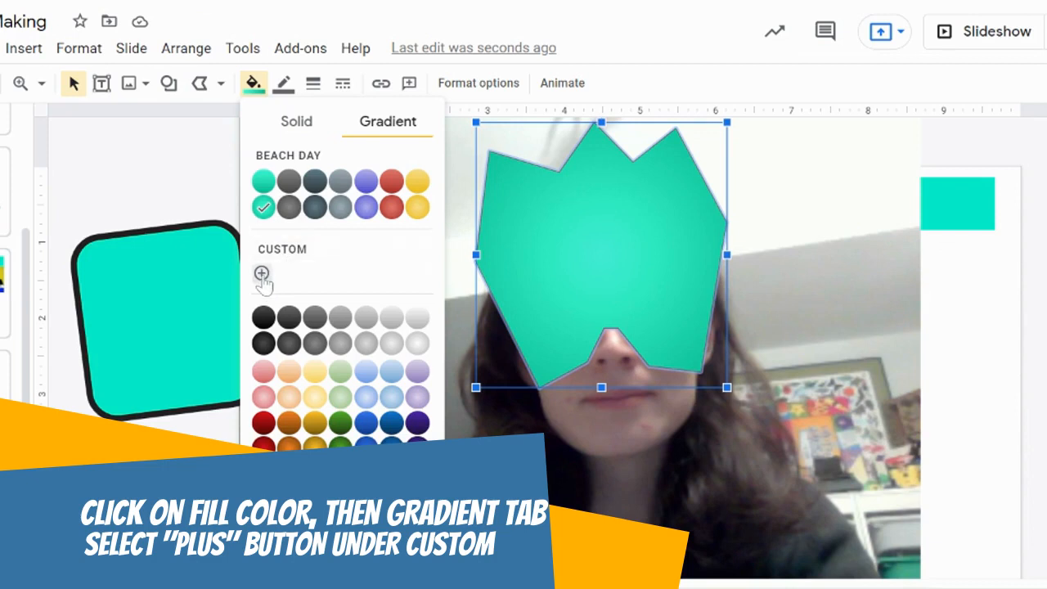
Step: Build a custom gradient with magenta and cyan end stops plus a middle stop
{"action": "left_click", "coordinate": [262, 272]}
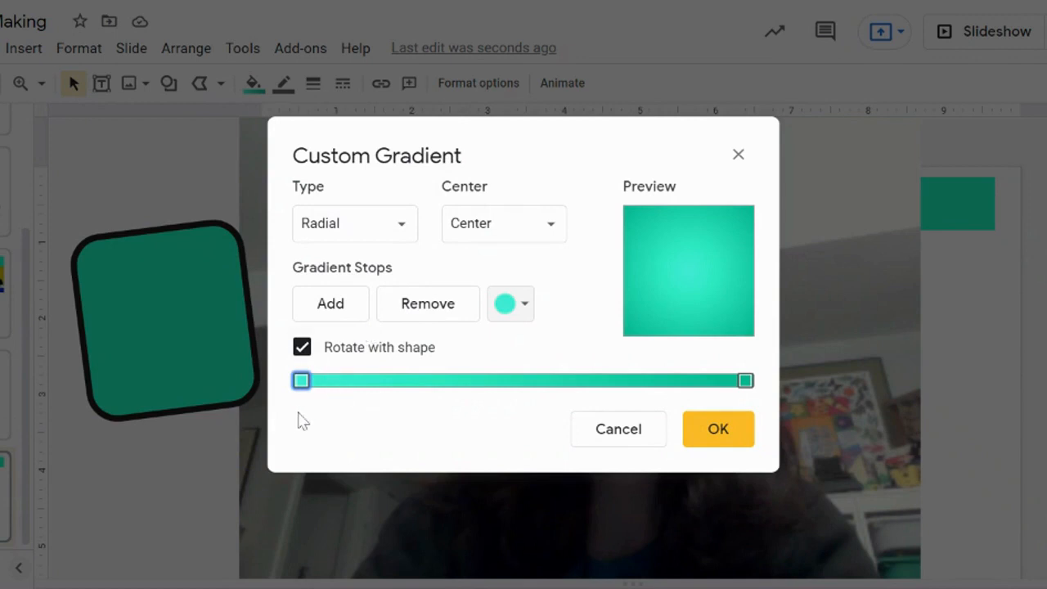
{"action": "mouse_move", "coordinate": [301, 380]}
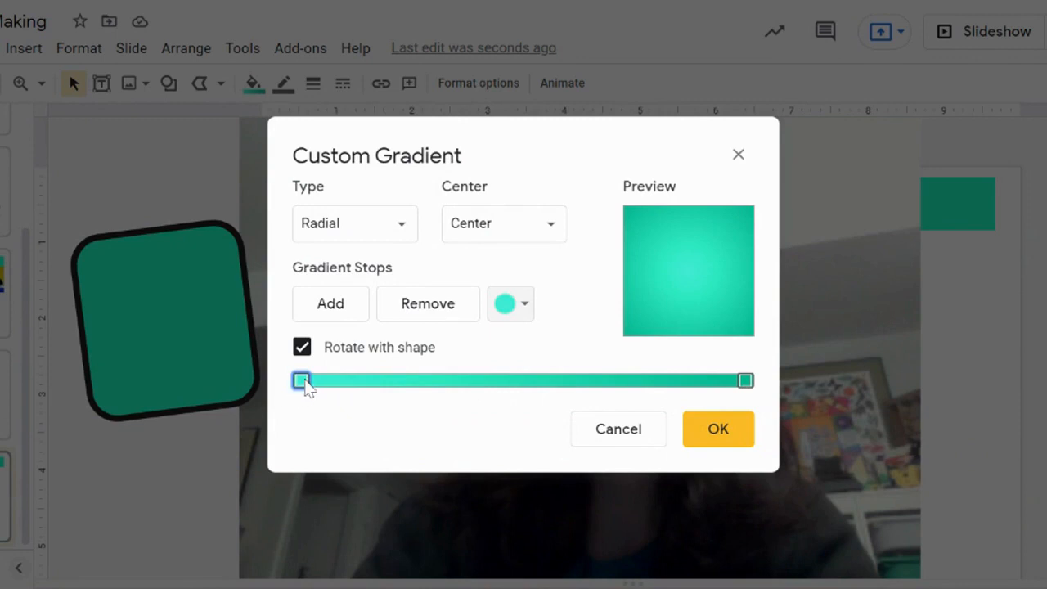
{"action": "mouse_move", "coordinate": [511, 303]}
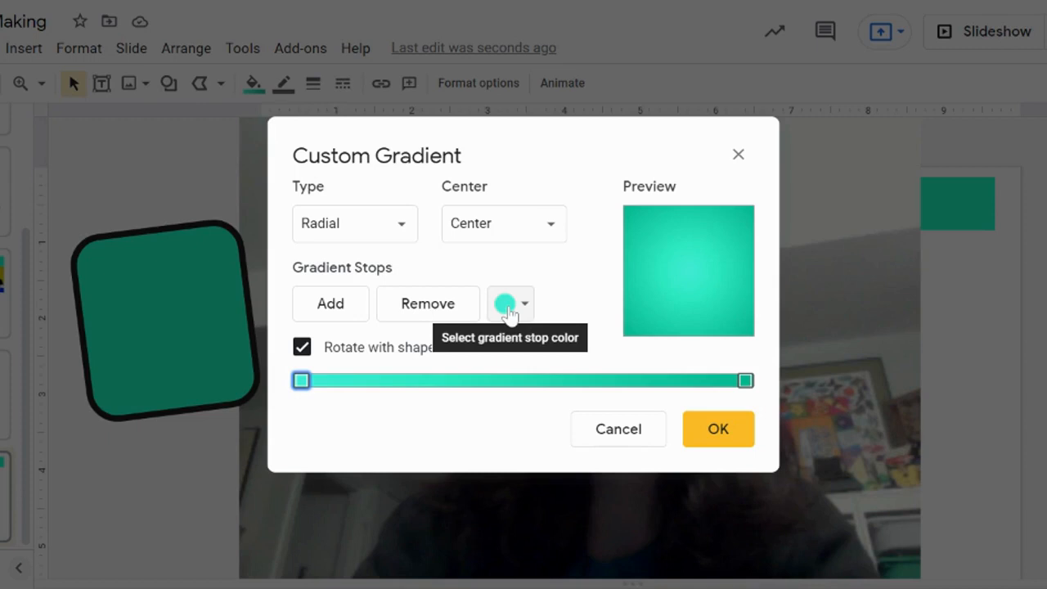
{"action": "left_click", "coordinate": [510, 302]}
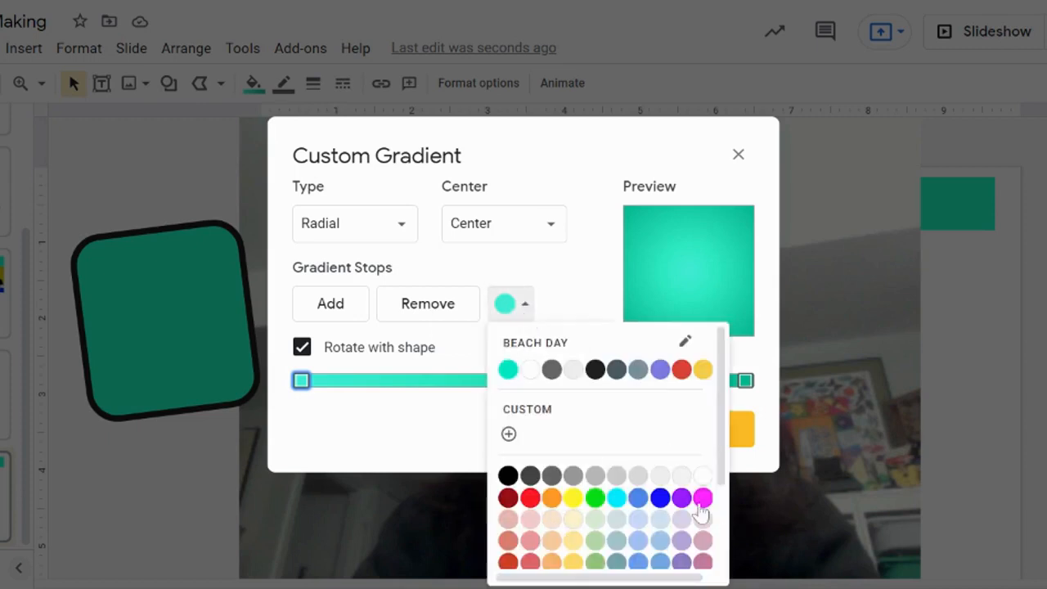
{"action": "left_click", "coordinate": [703, 497]}
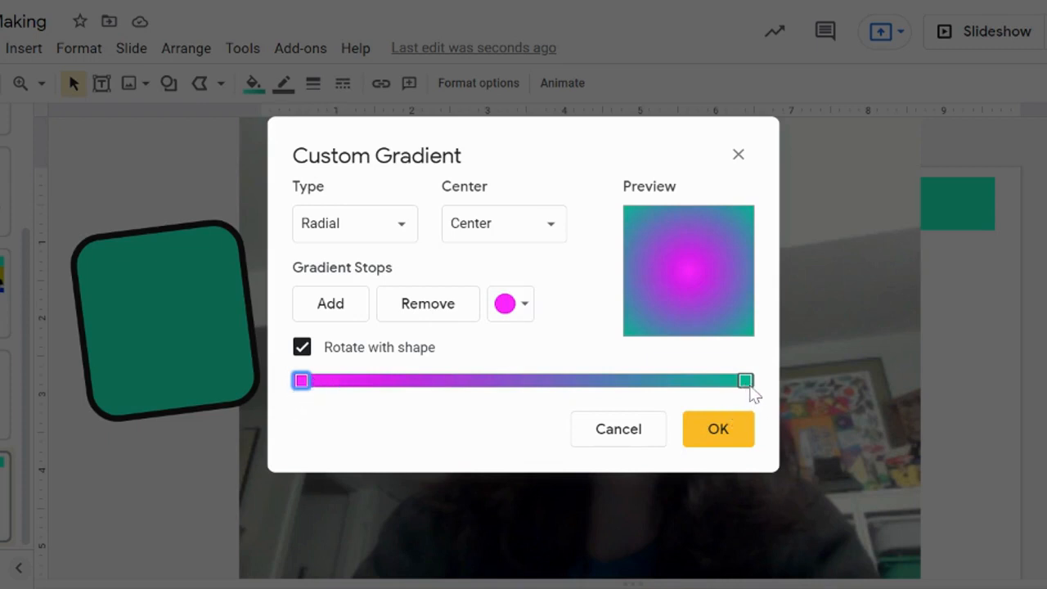
{"action": "left_click", "coordinate": [744, 380]}
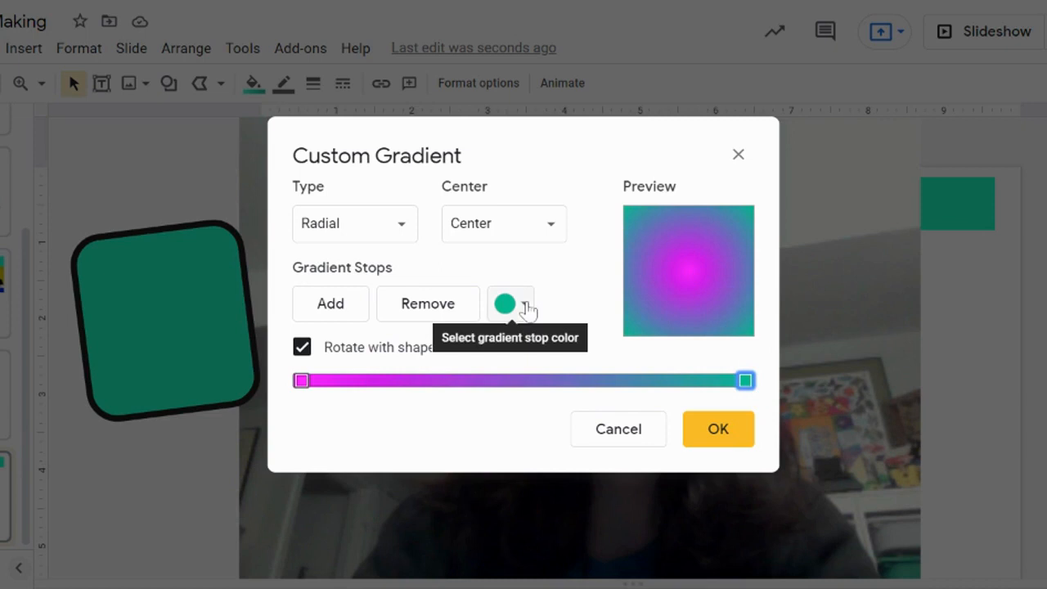
{"action": "left_click", "coordinate": [510, 302]}
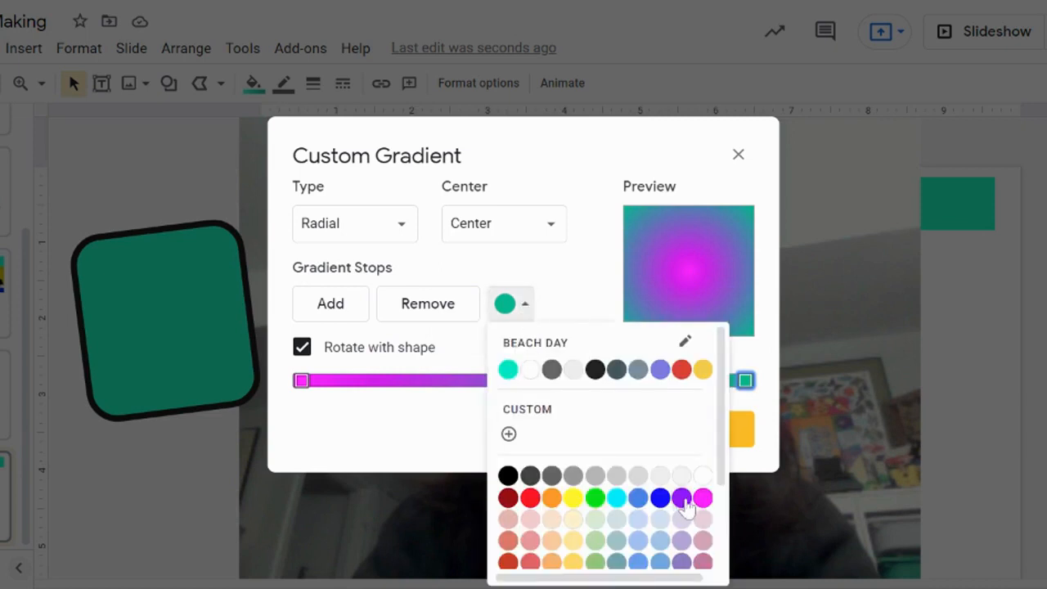
{"action": "mouse_move", "coordinate": [614, 498]}
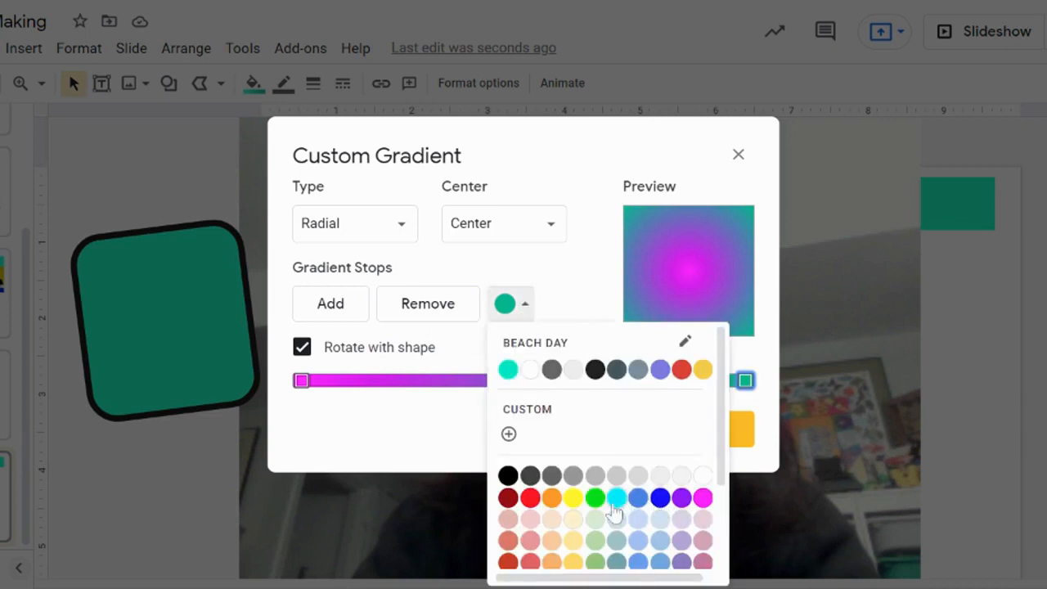
{"action": "left_click", "coordinate": [615, 497]}
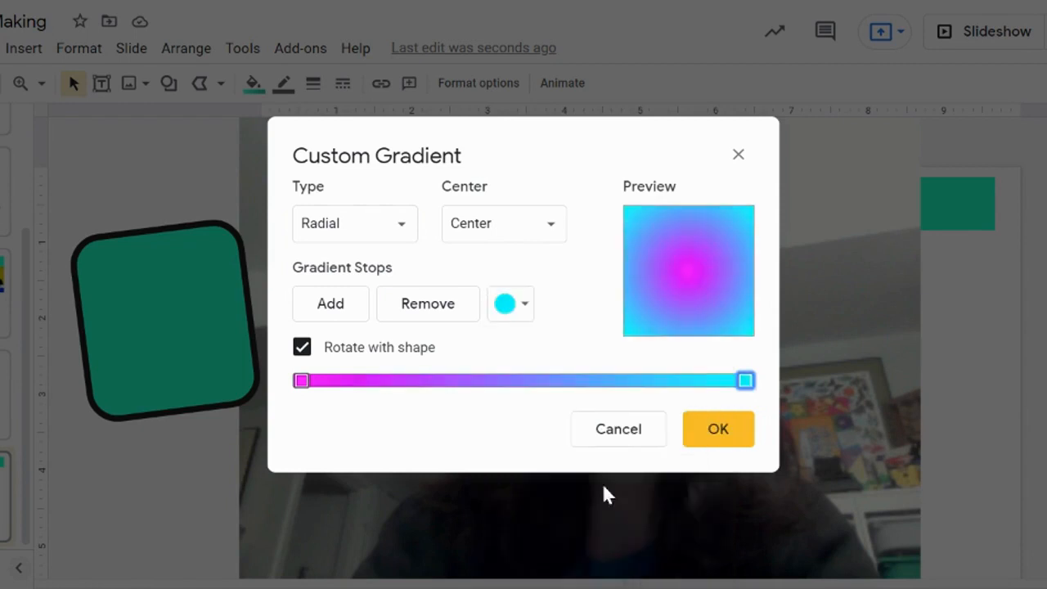
{"action": "mouse_move", "coordinate": [693, 334]}
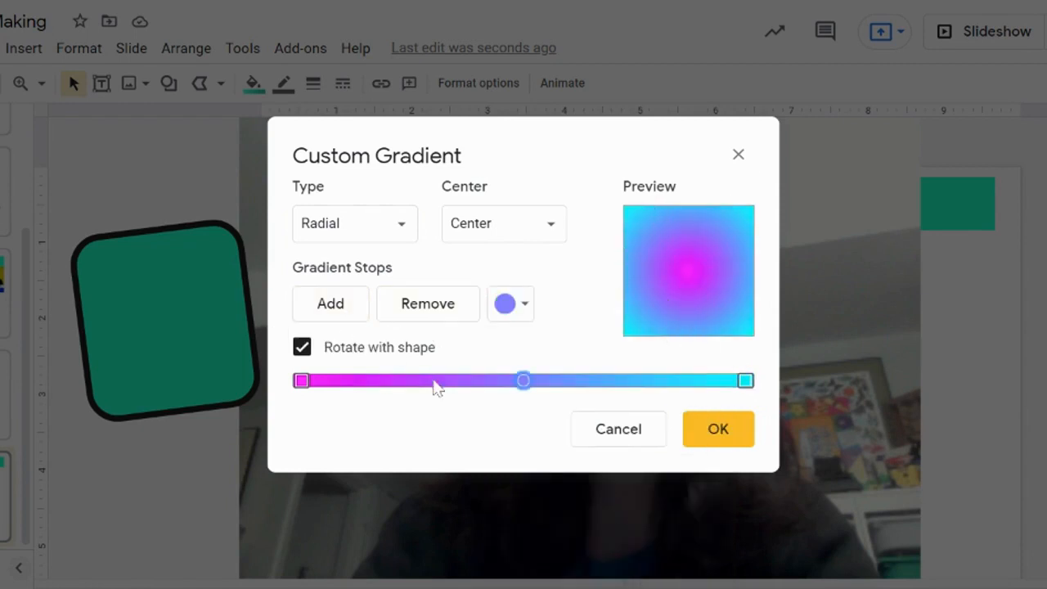
{"action": "left_click", "coordinate": [523, 303]}
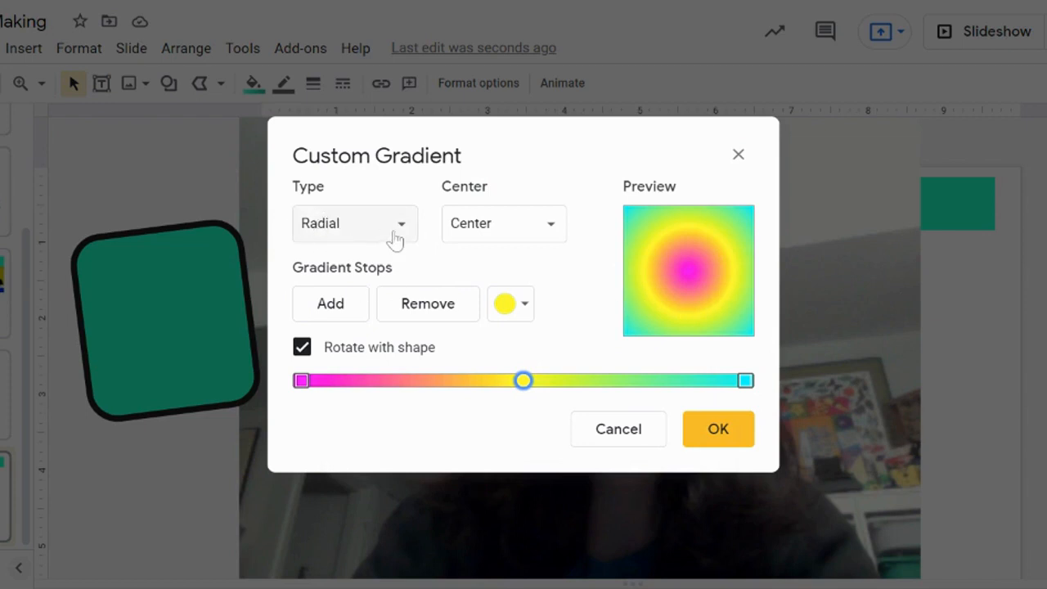
{"action": "mouse_move", "coordinate": [406, 227]}
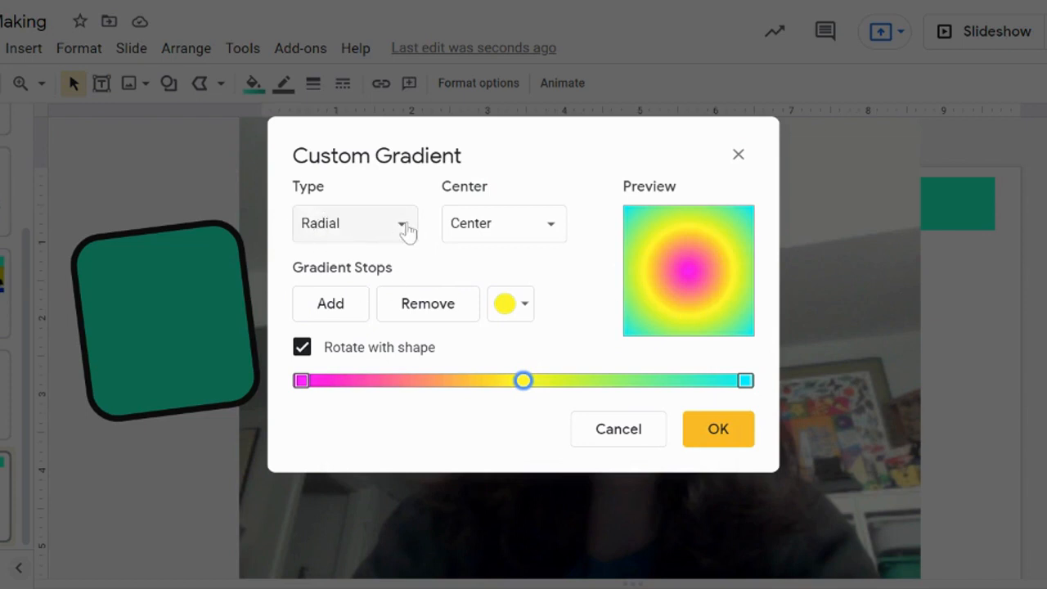
Step: Make the gradient Linear at 90° instead of 45° and apply it to the mask
{"action": "left_click", "coordinate": [354, 222]}
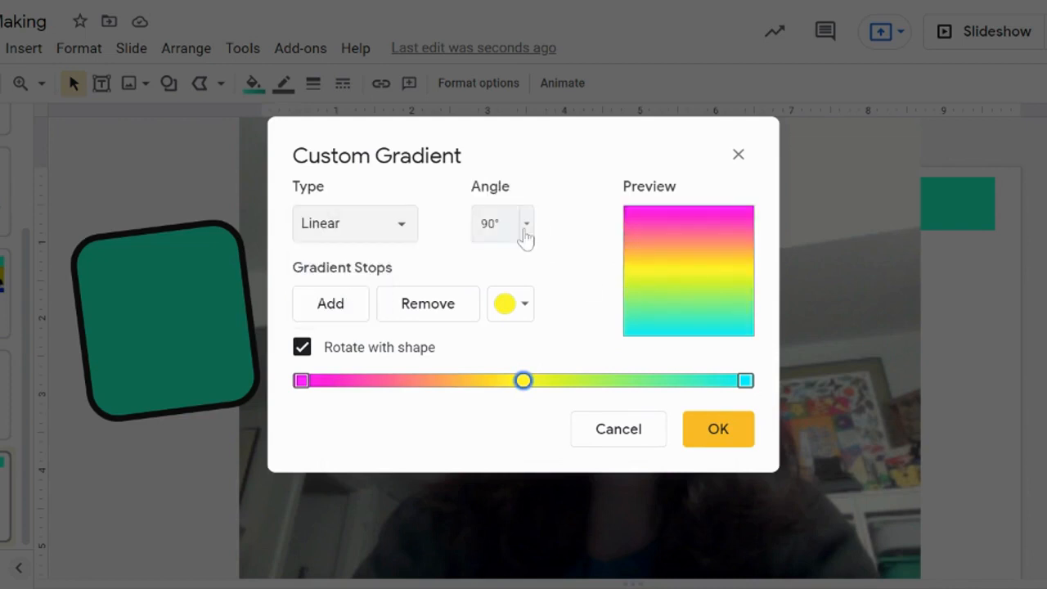
{"action": "type", "text": "45°"}
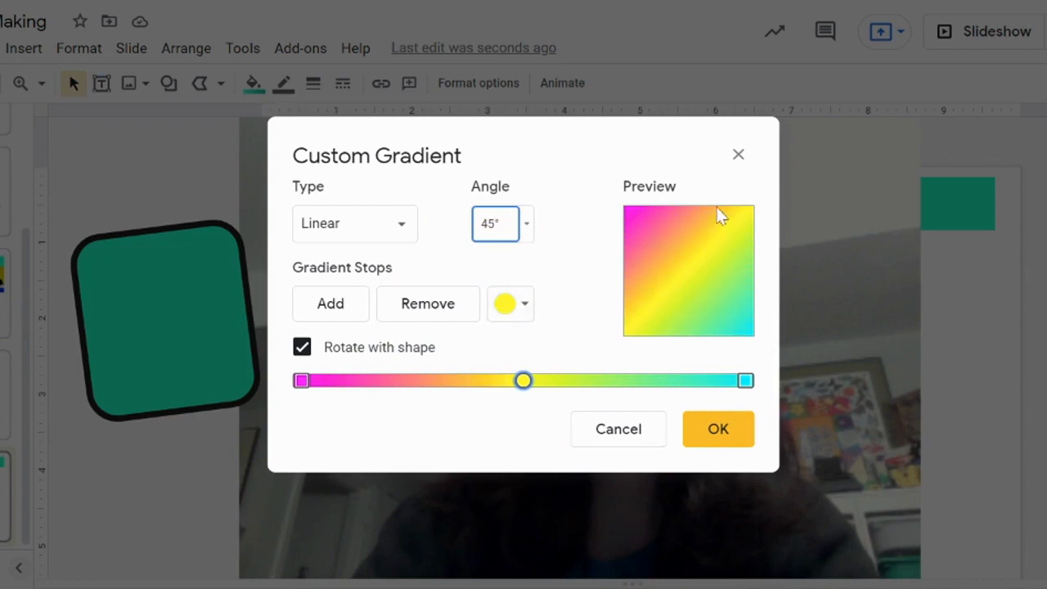
{"action": "left_click", "coordinate": [527, 223]}
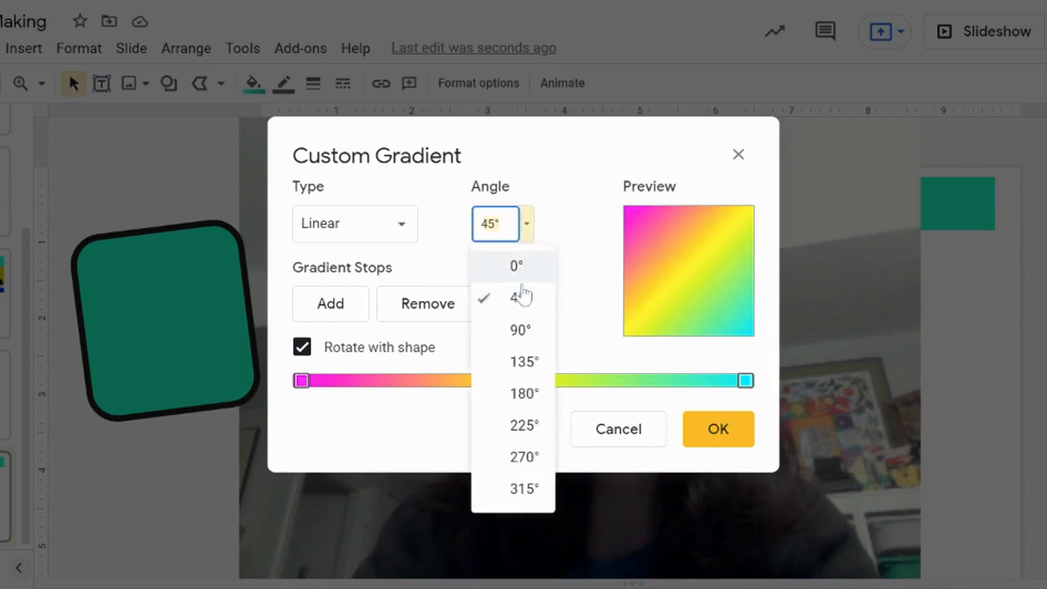
{"action": "left_click", "coordinate": [520, 330]}
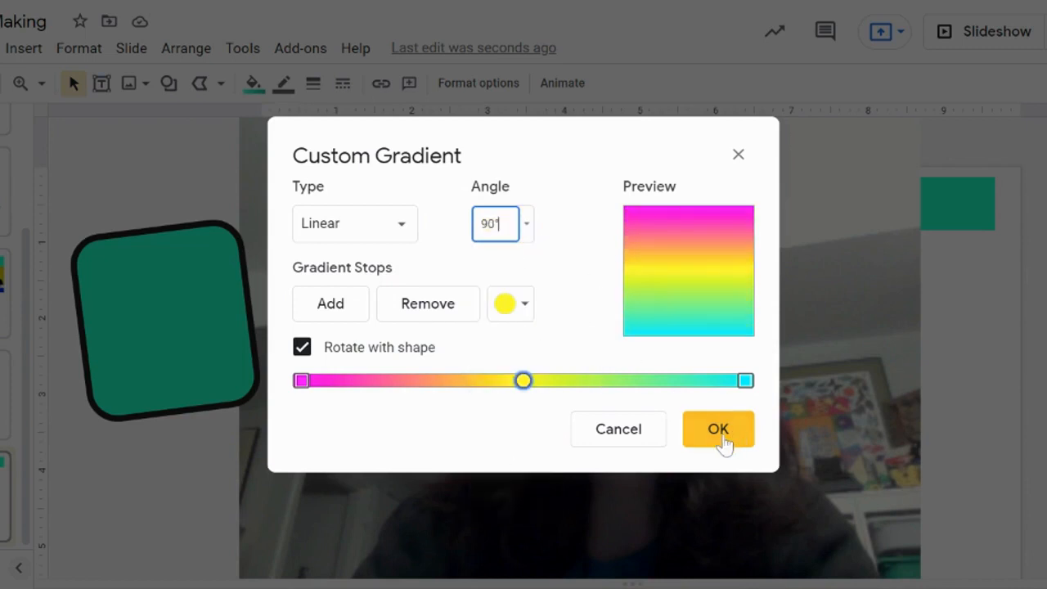
{"action": "left_click", "coordinate": [716, 429]}
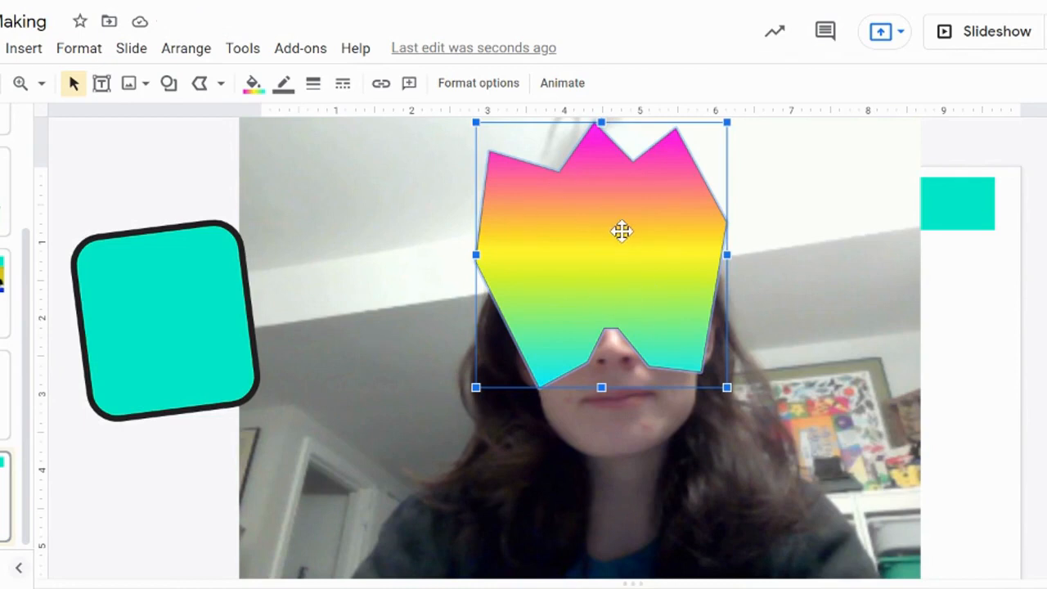
{"action": "mouse_move", "coordinate": [651, 244]}
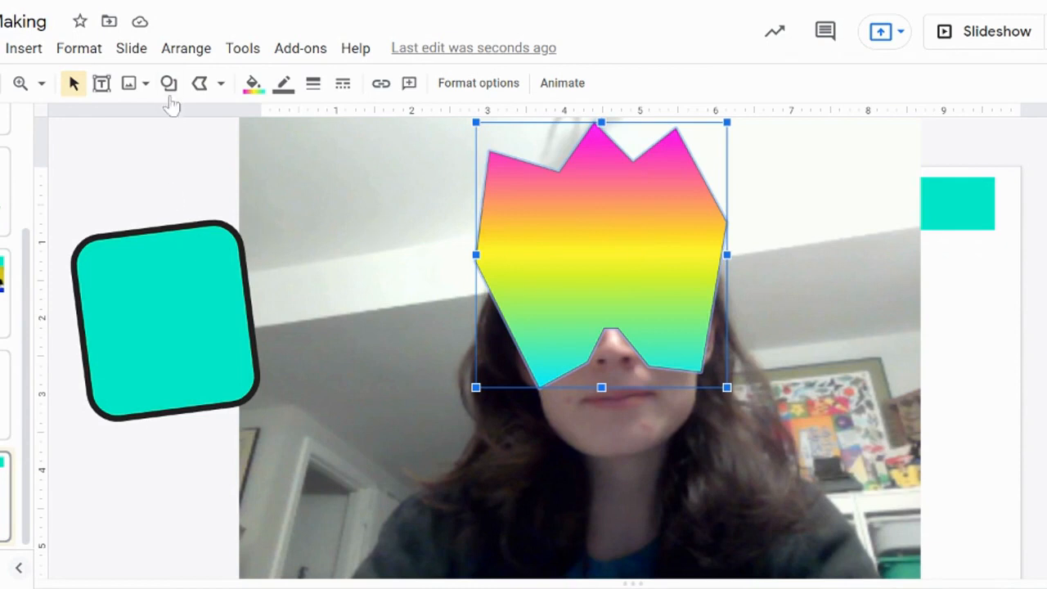
{"action": "mouse_move", "coordinate": [221, 104]}
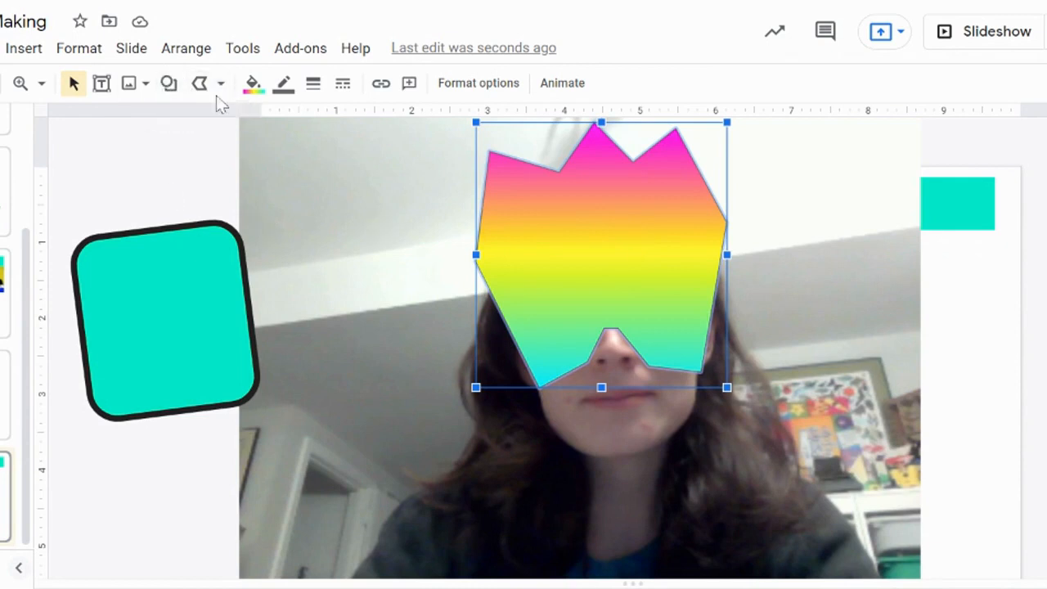
{"action": "mouse_move", "coordinate": [258, 314]}
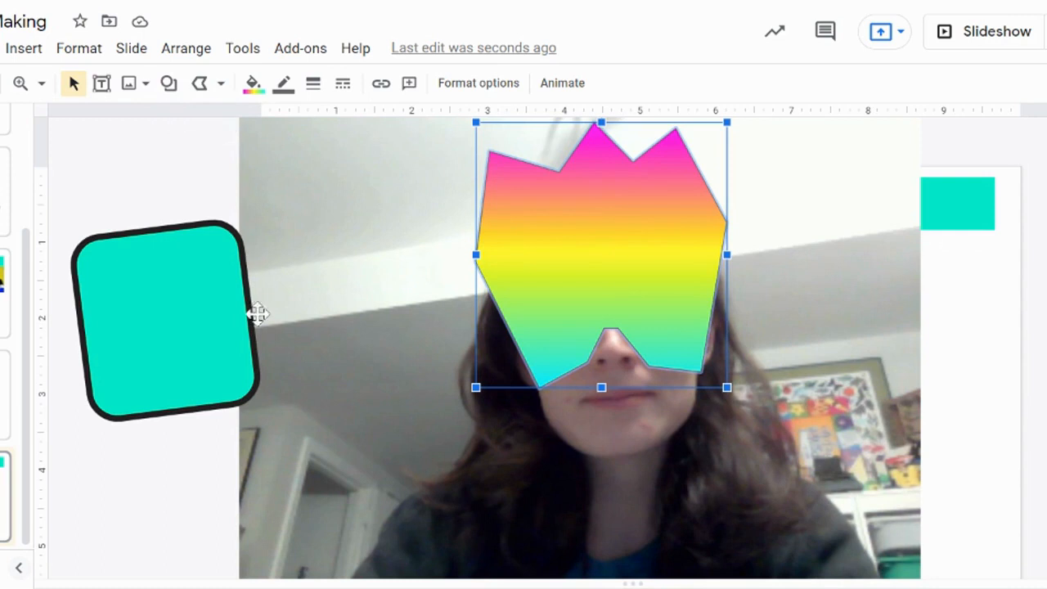
{"action": "mouse_move", "coordinate": [259, 324]}
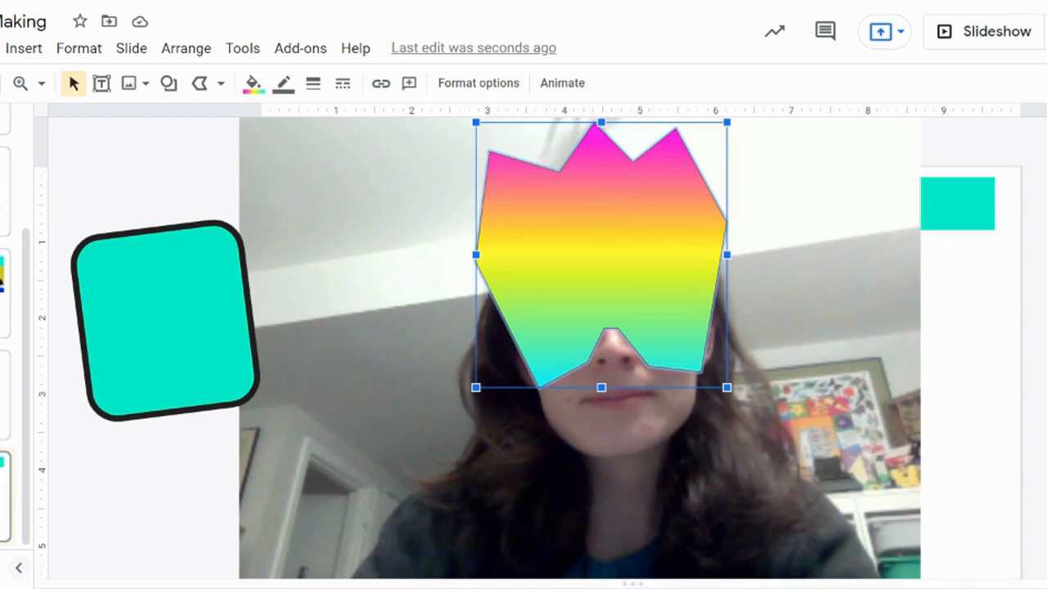
{"action": "mouse_move", "coordinate": [343, 317]}
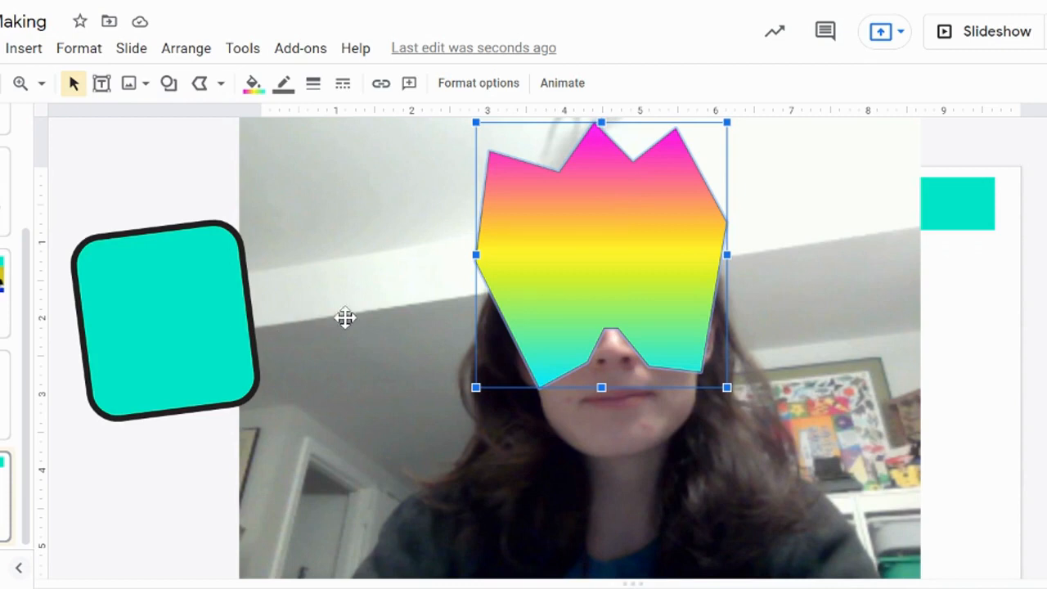
{"action": "mouse_move", "coordinate": [668, 286]}
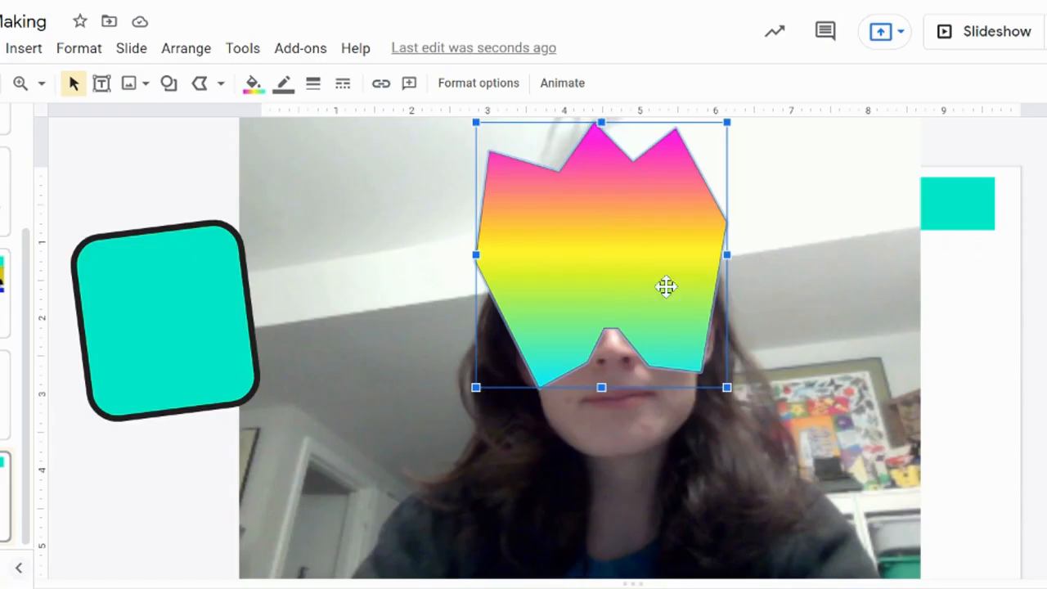
{"action": "mouse_move", "coordinate": [252, 82]}
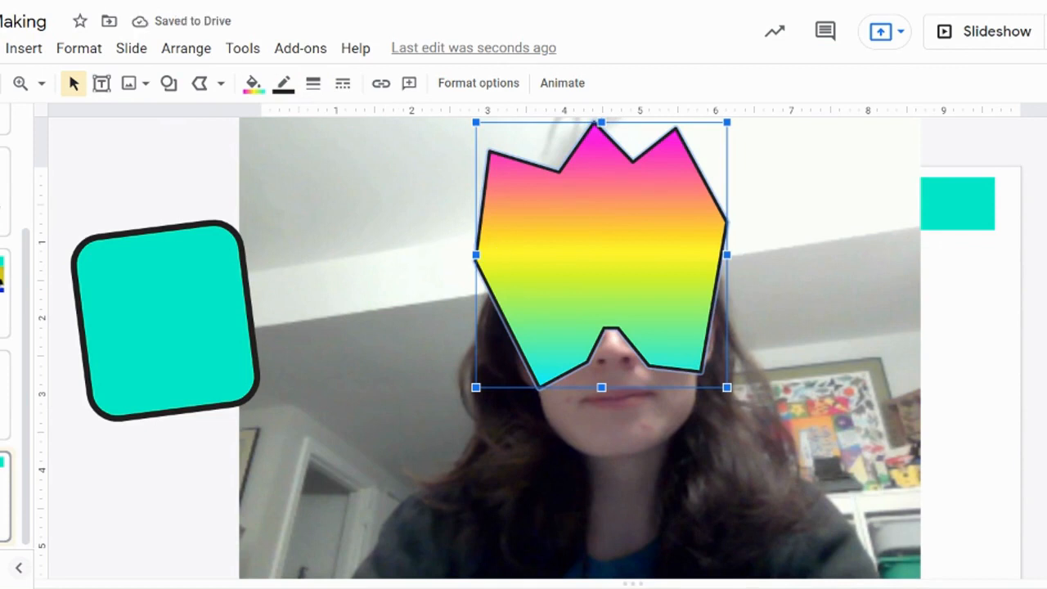
{"action": "mouse_move", "coordinate": [599, 236]}
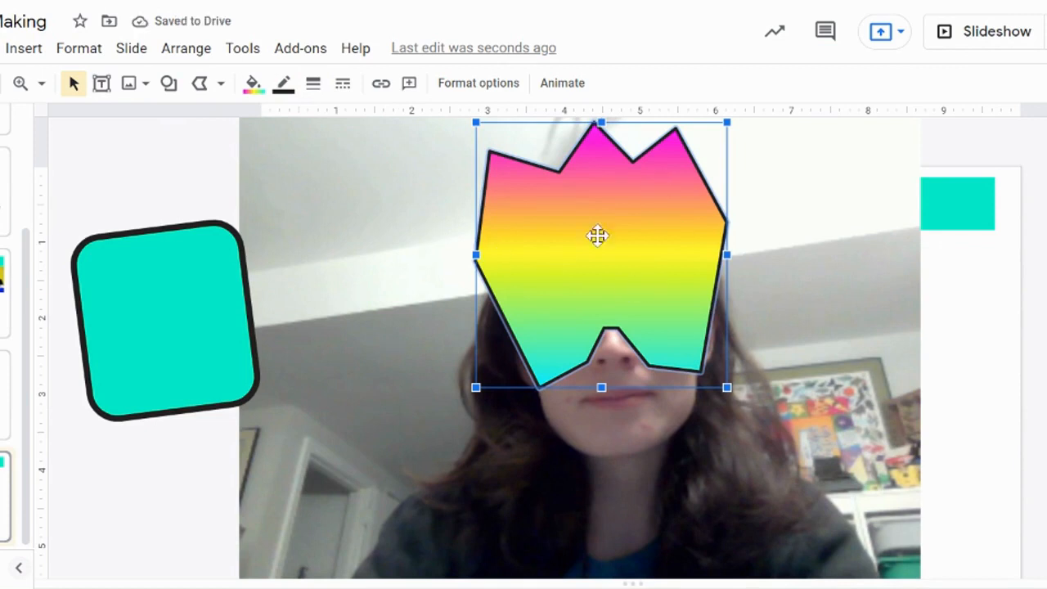
{"action": "mouse_move", "coordinate": [180, 112]}
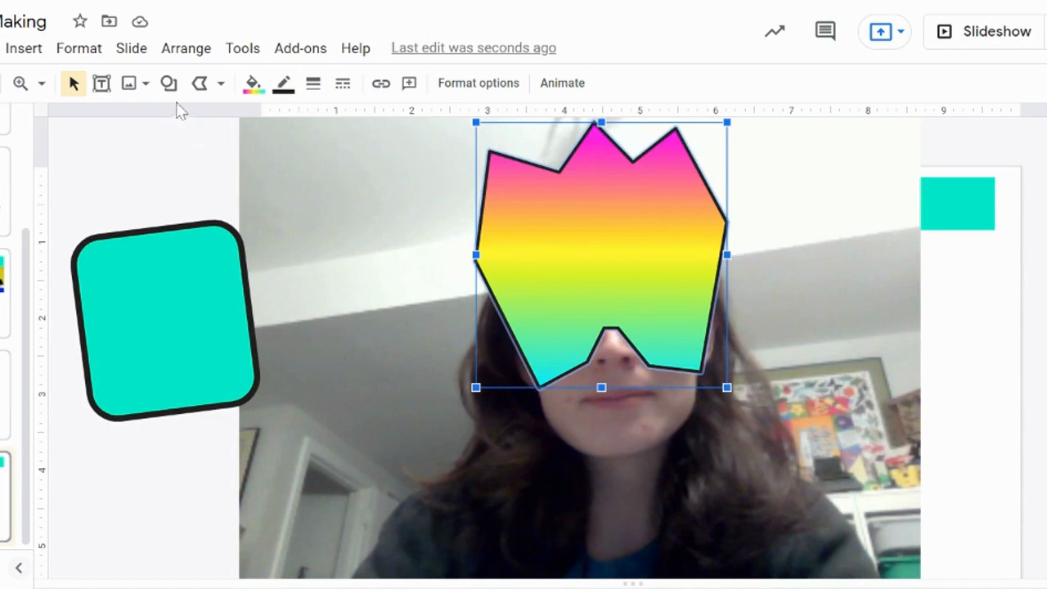
Step: Draw a small teardrop on the mask's left half, then resize and tilt it sideways
{"action": "left_click", "coordinate": [168, 81]}
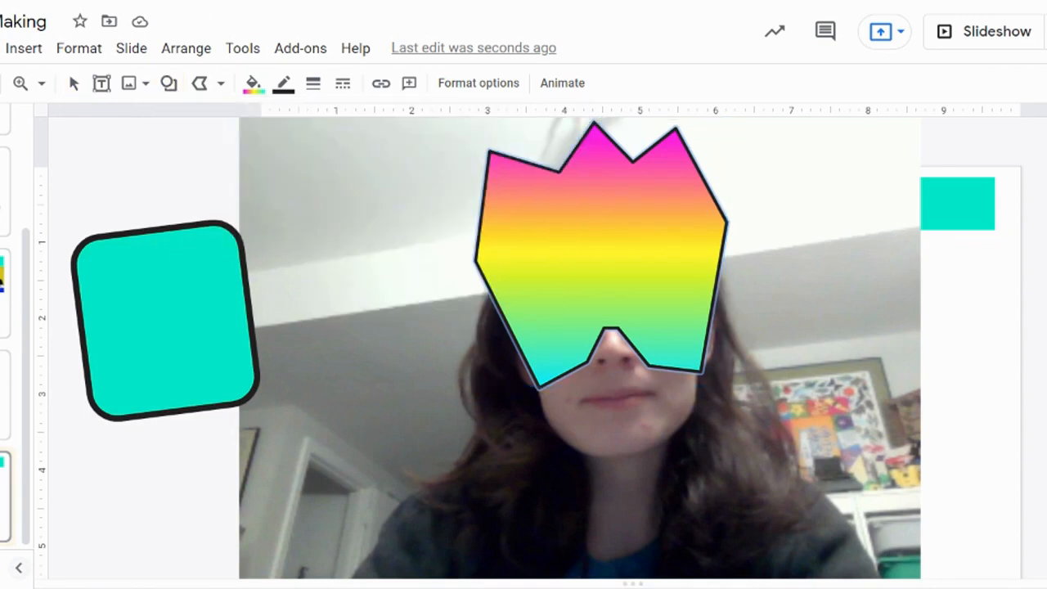
{"action": "left_click_drag", "start_coordinate": [524, 242], "coordinate": [580, 295]}
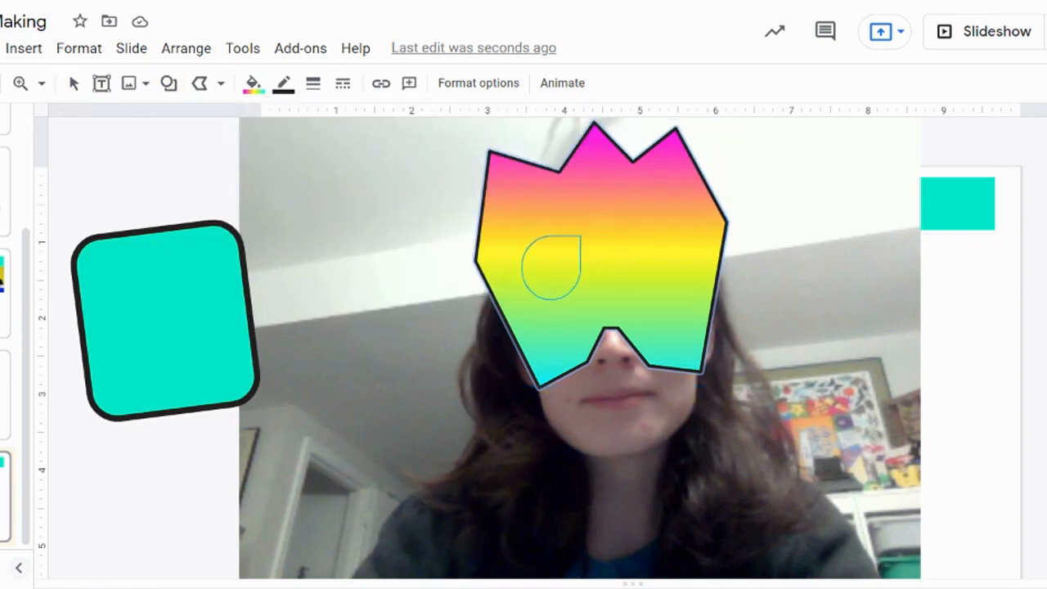
{"action": "left_click", "coordinate": [554, 269]}
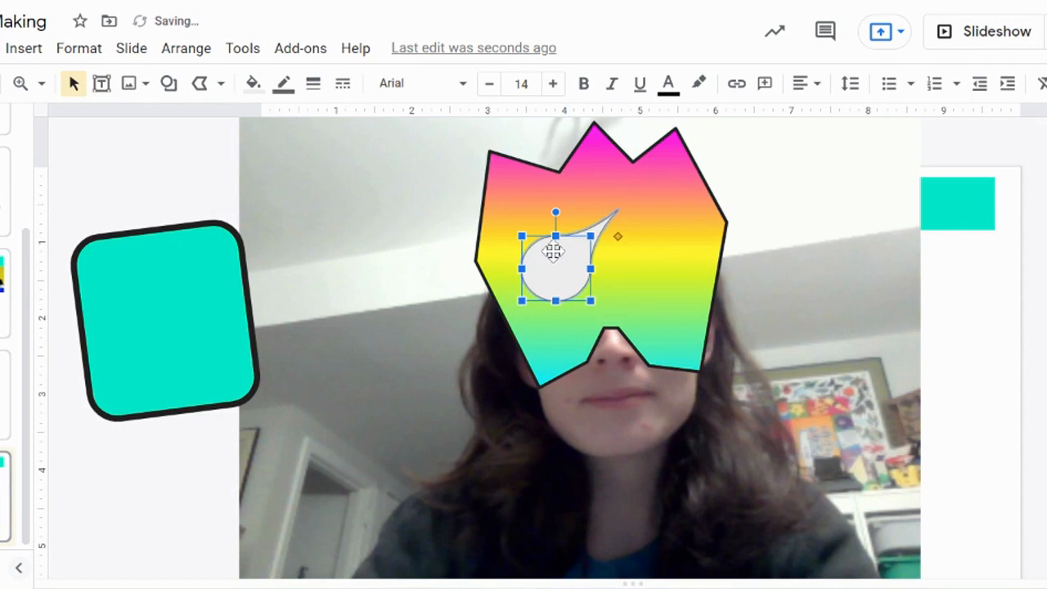
{"action": "mouse_move", "coordinate": [589, 301]}
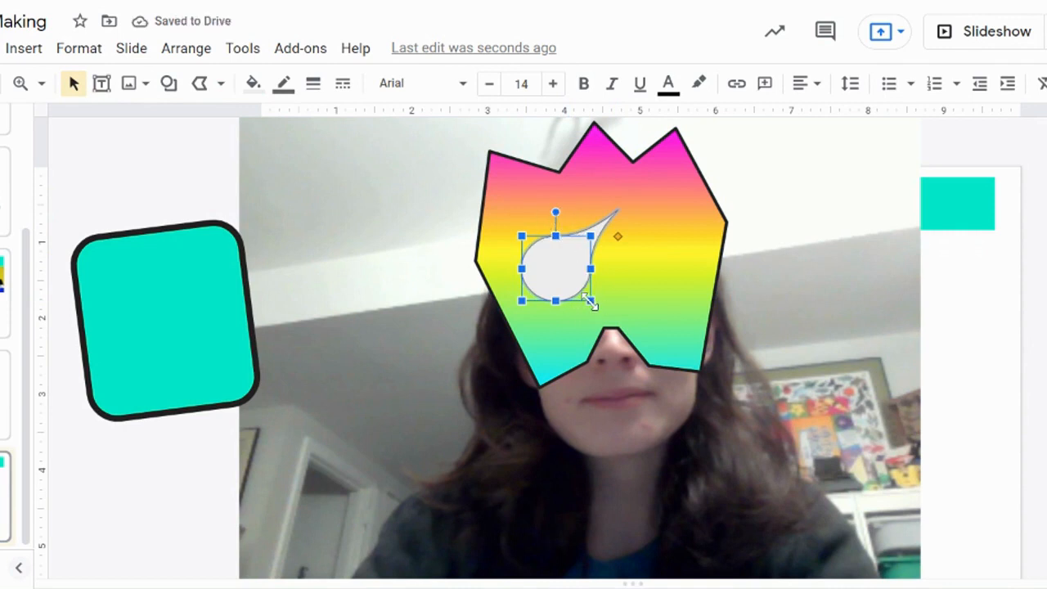
{"action": "left_click_drag", "start_coordinate": [589, 303], "coordinate": [585, 288]}
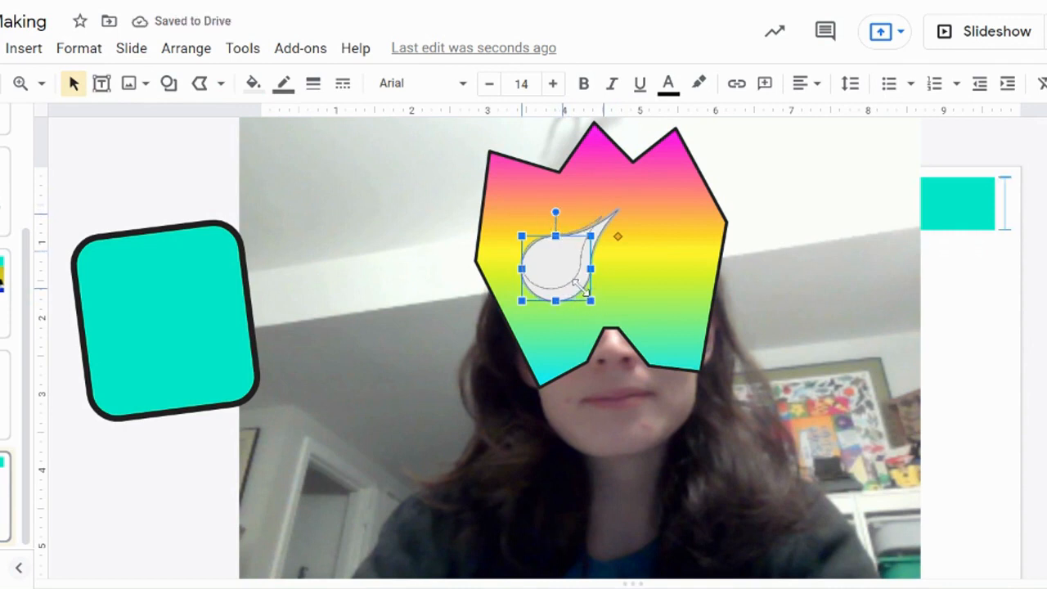
{"action": "left_click_drag", "start_coordinate": [556, 270], "coordinate": [546, 259]}
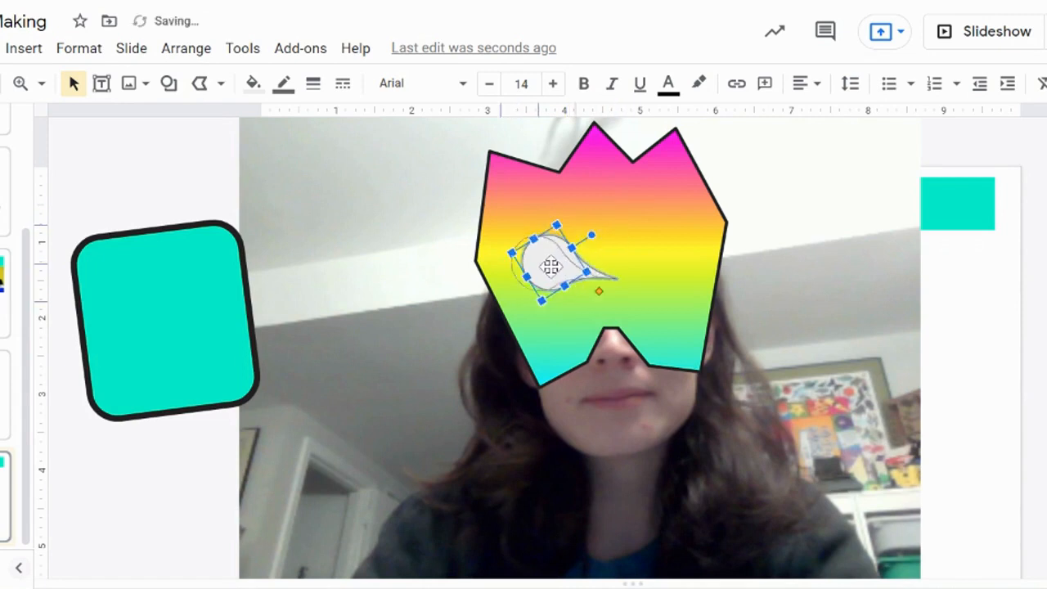
{"action": "left_click_drag", "start_coordinate": [553, 264], "coordinate": [514, 261]}
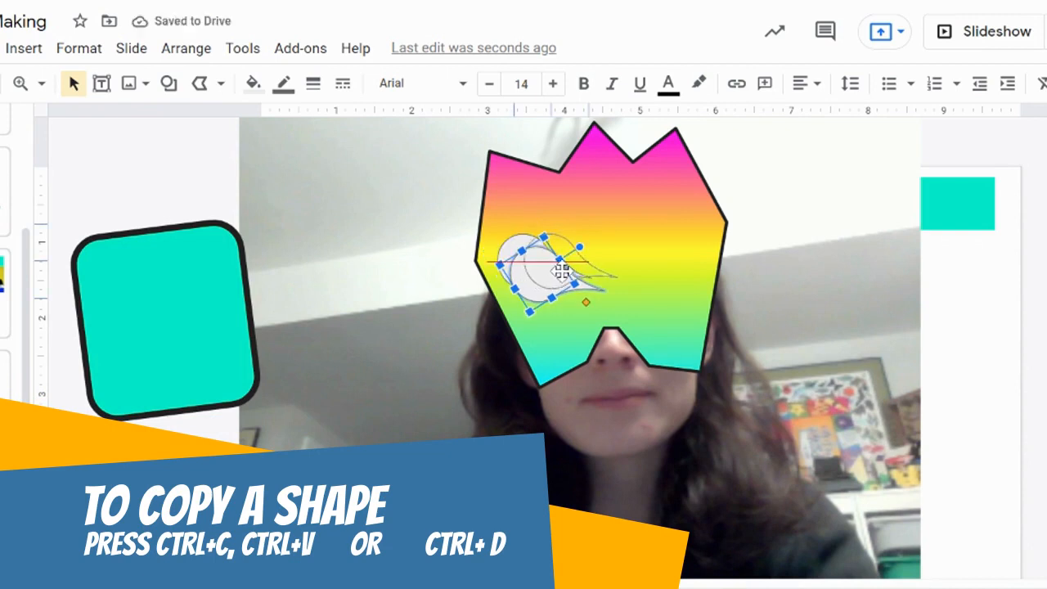
Step: Flip the duplicated teardrop horizontally and place it on the mask's right half as the second eye
{"action": "left_click_drag", "start_coordinate": [547, 275], "coordinate": [586, 259]}
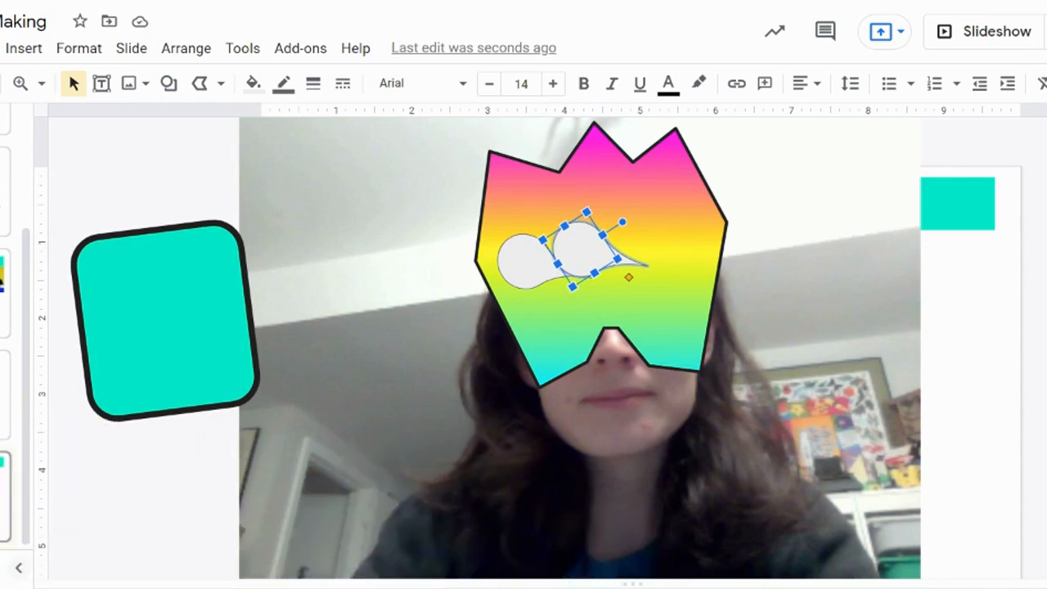
{"action": "right_click", "coordinate": [588, 260]}
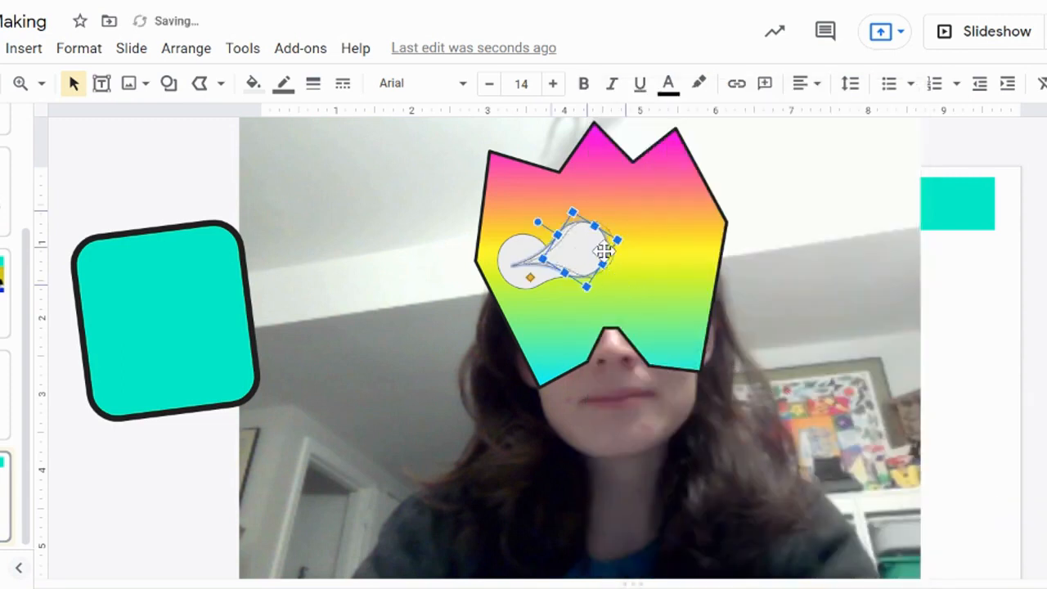
{"action": "left_click_drag", "start_coordinate": [572, 248], "coordinate": [667, 254]}
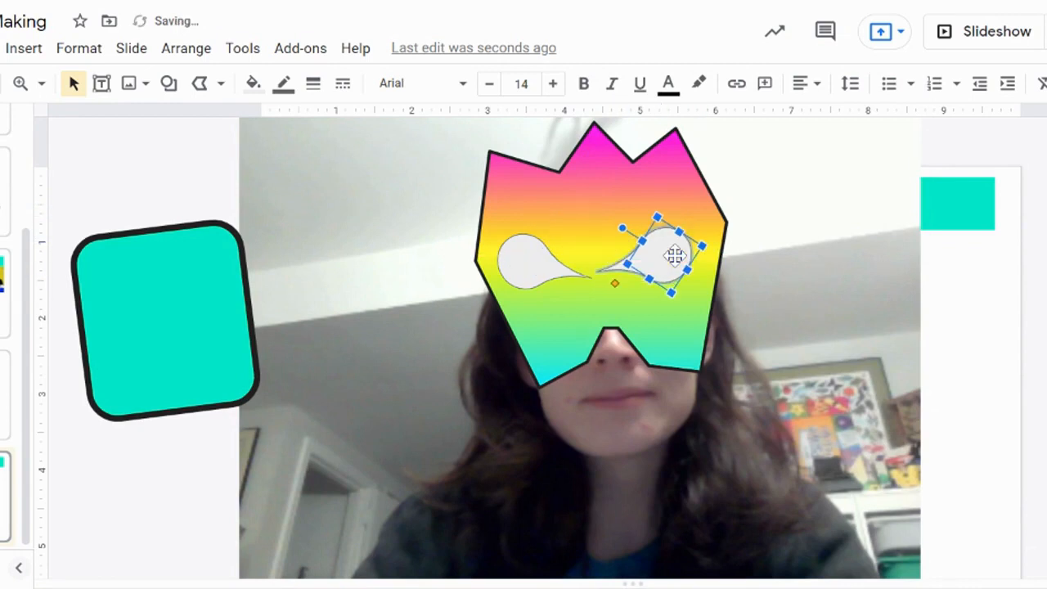